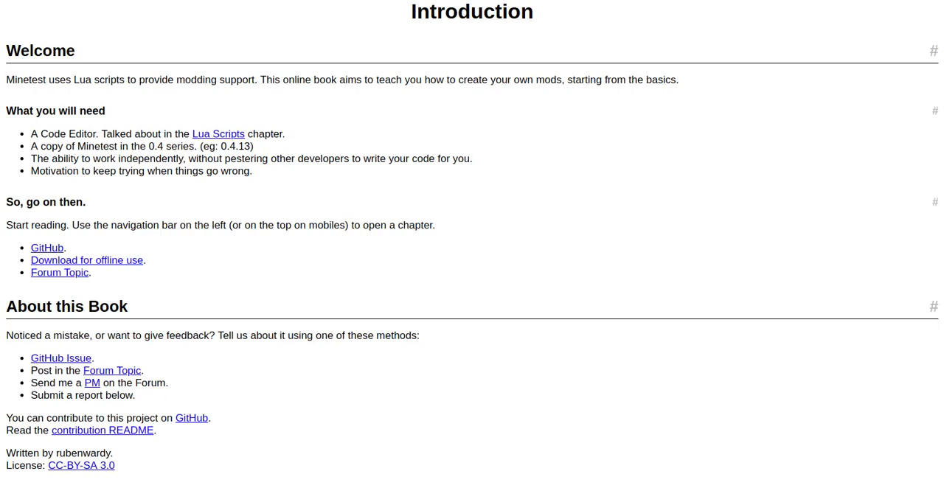
- Follow the CC-BY-SA 3.0 link and scroll through the 'You are free to' share/adapt summary
left_click(81, 466)
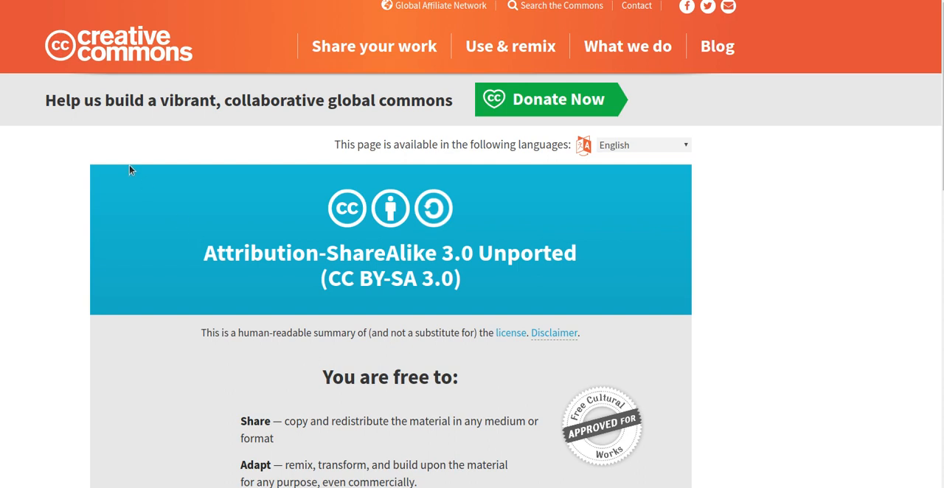
scroll("down", 3)
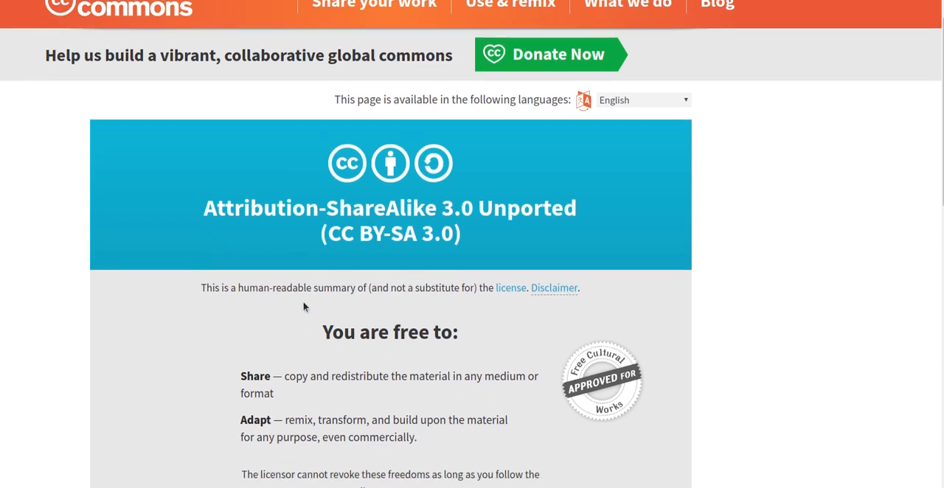
scroll("down", 3)
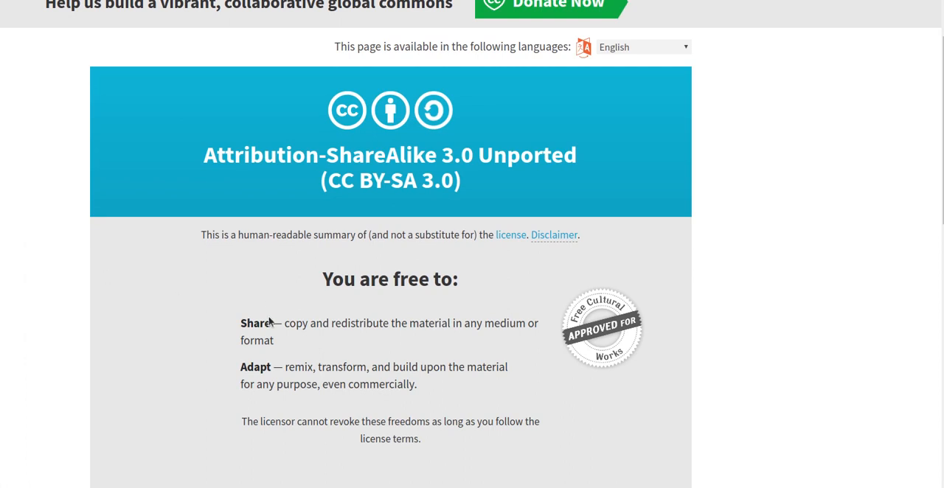
mouse_move(324, 384)
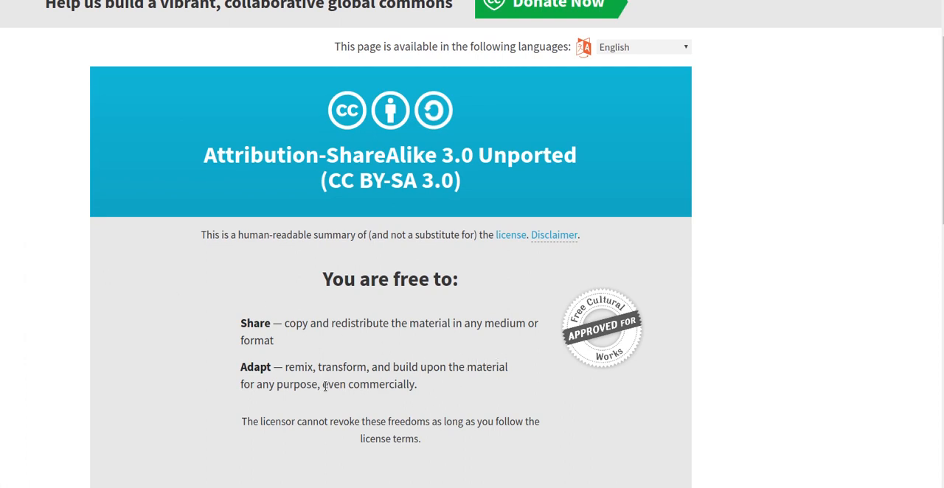
mouse_move(368, 410)
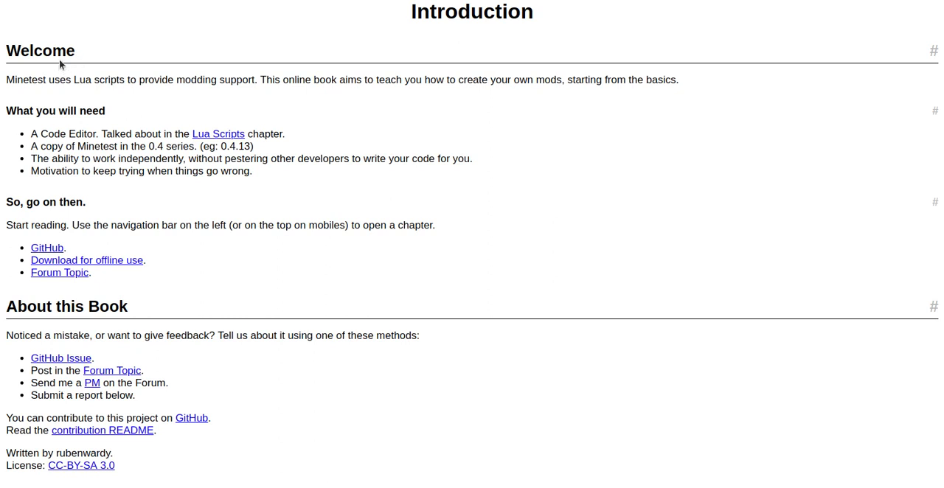
mouse_move(180, 78)
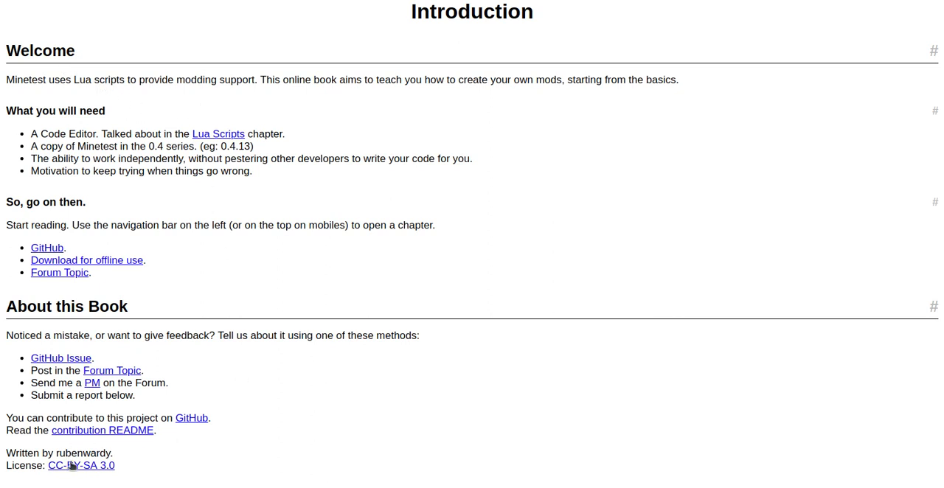
mouse_move(176, 441)
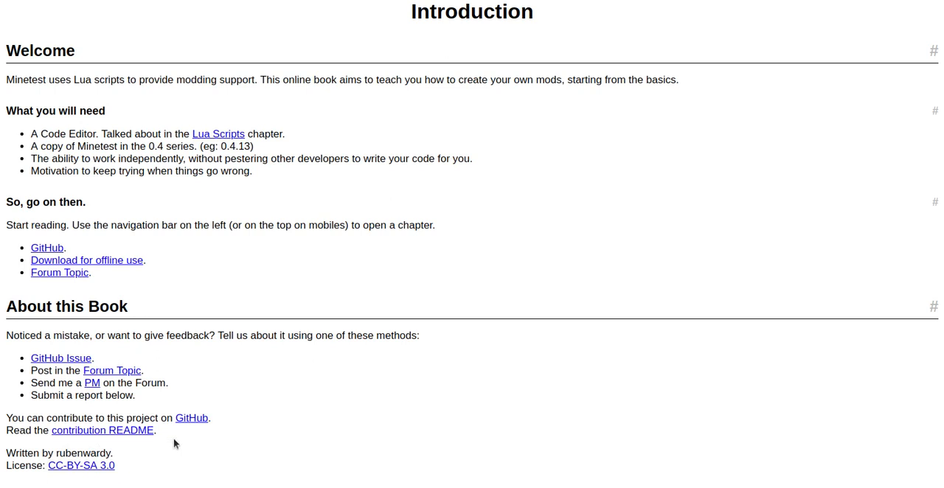
mouse_move(115, 444)
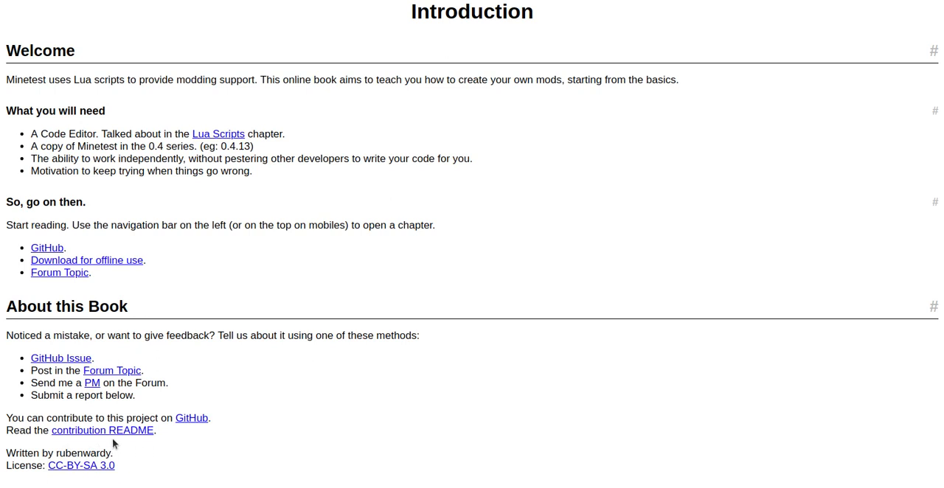
mouse_move(33, 67)
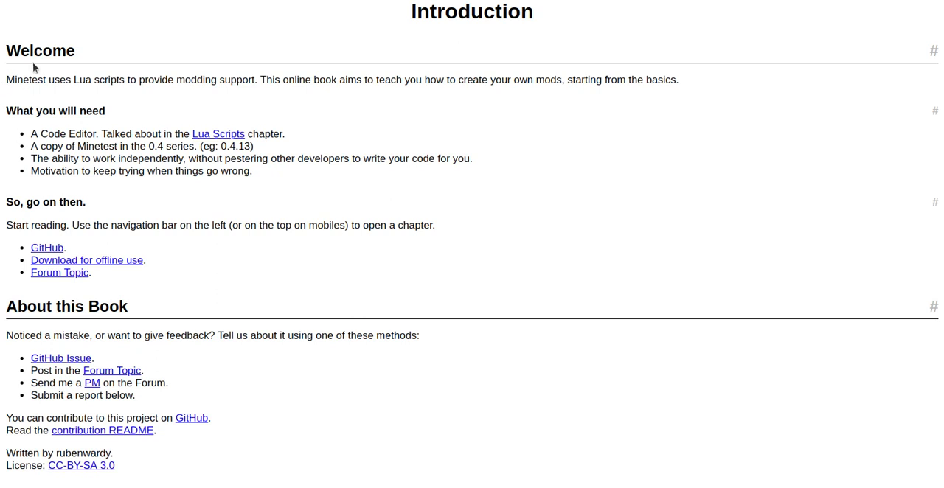
mouse_move(124, 94)
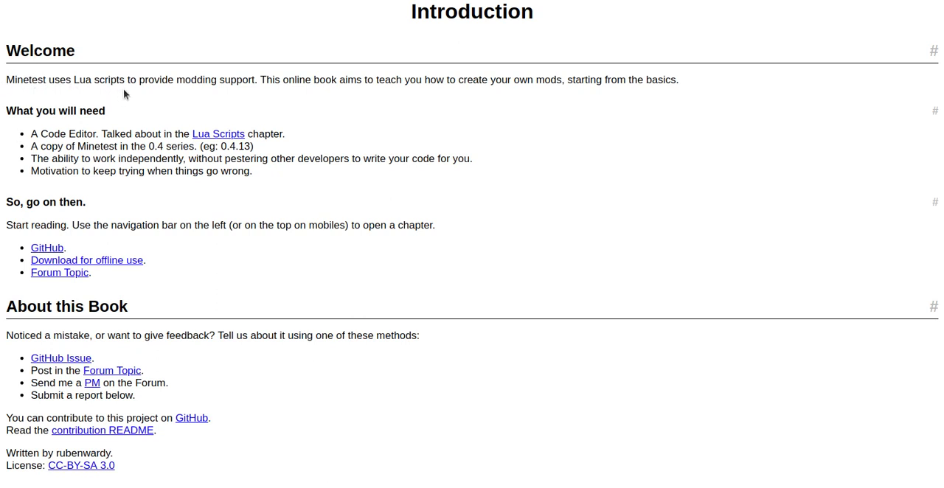
mouse_move(245, 93)
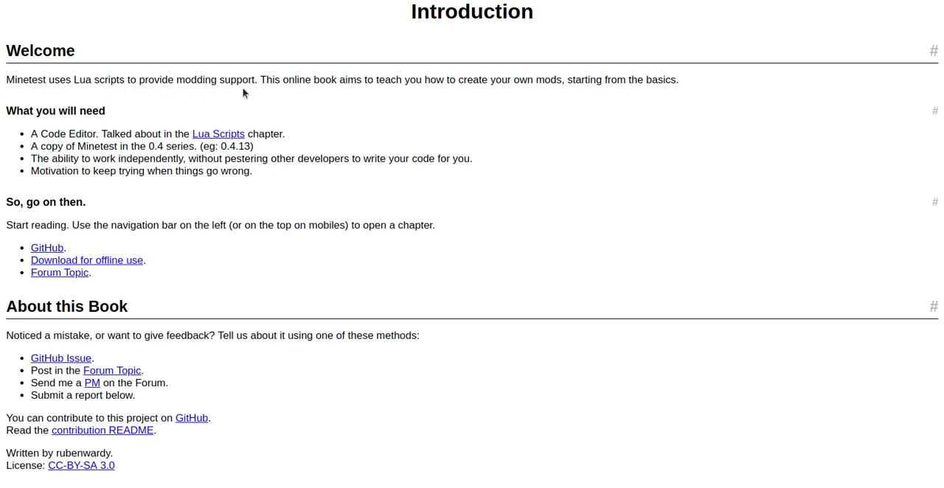
mouse_move(348, 92)
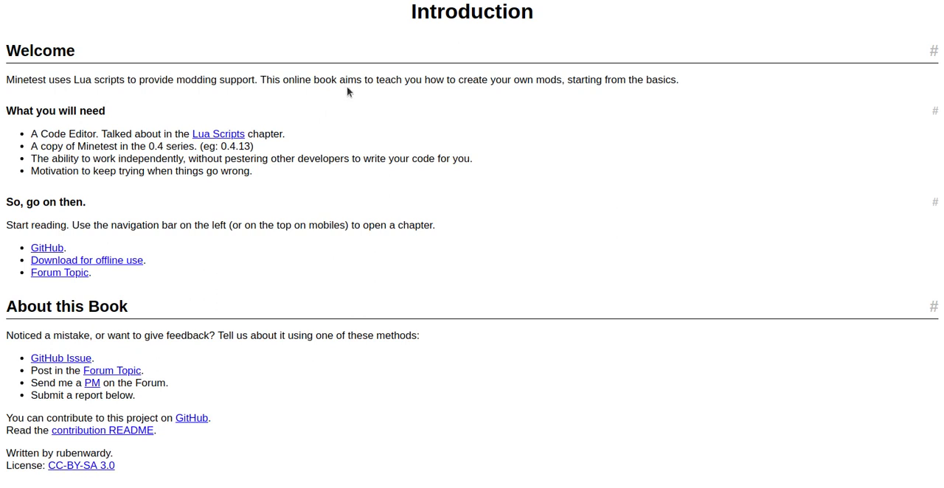
mouse_move(547, 95)
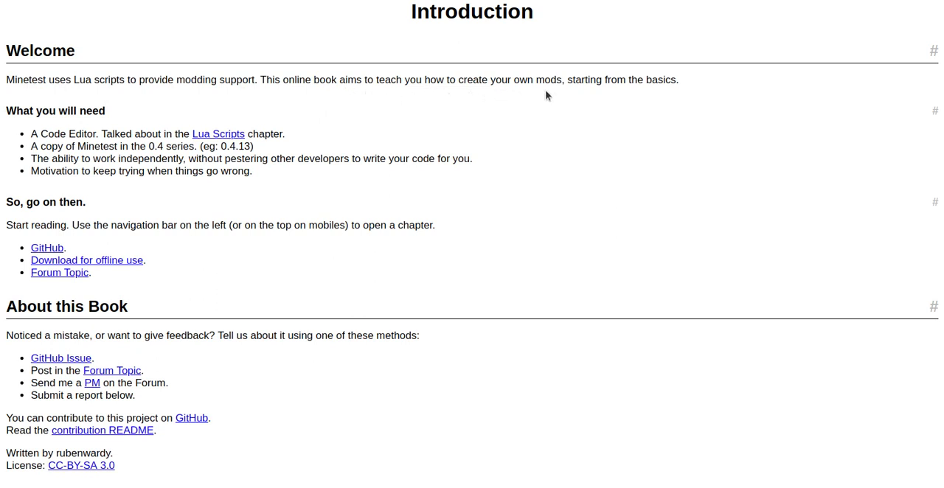
mouse_move(637, 94)
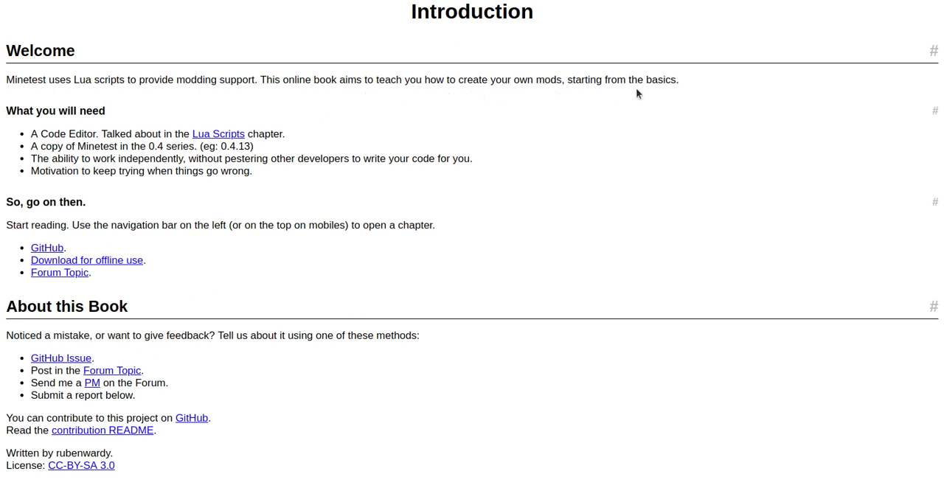
mouse_move(625, 416)
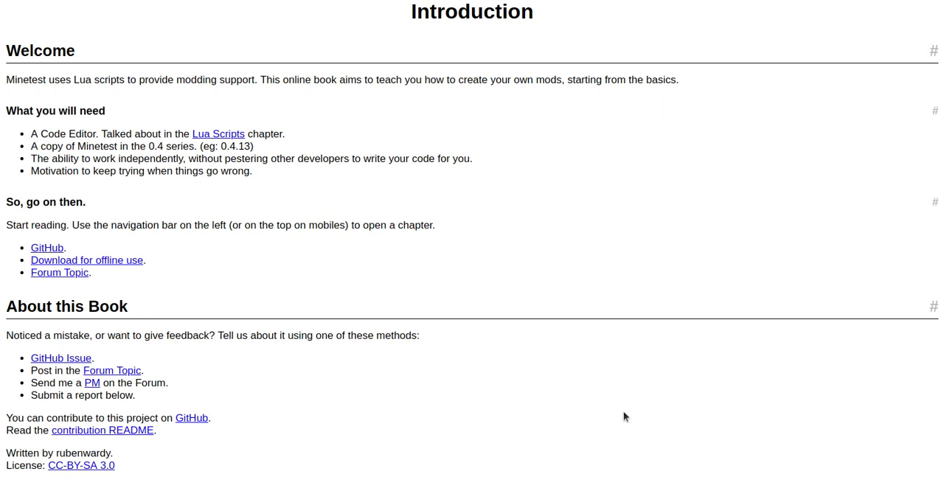
mouse_move(58, 148)
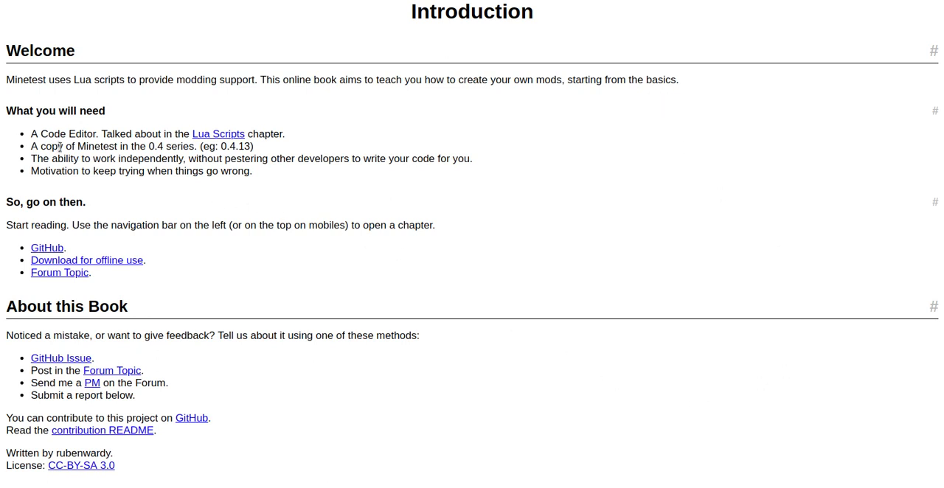
mouse_move(264, 144)
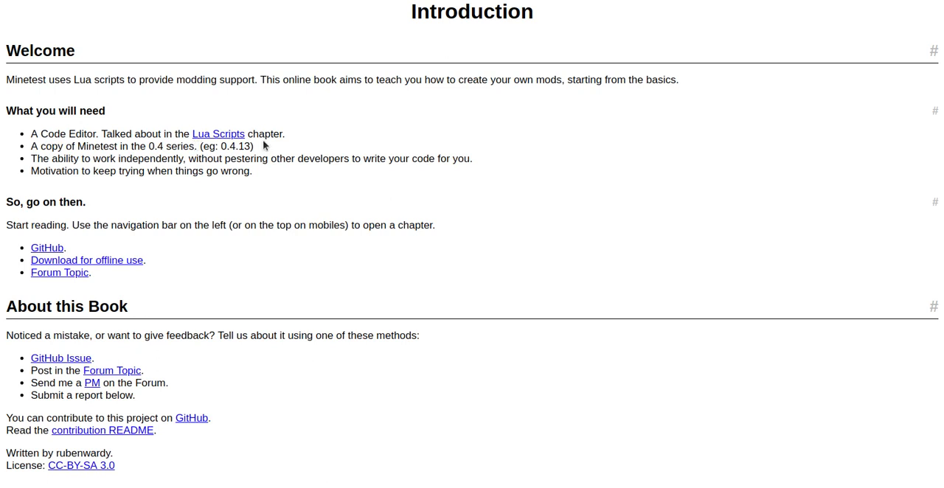
mouse_move(266, 146)
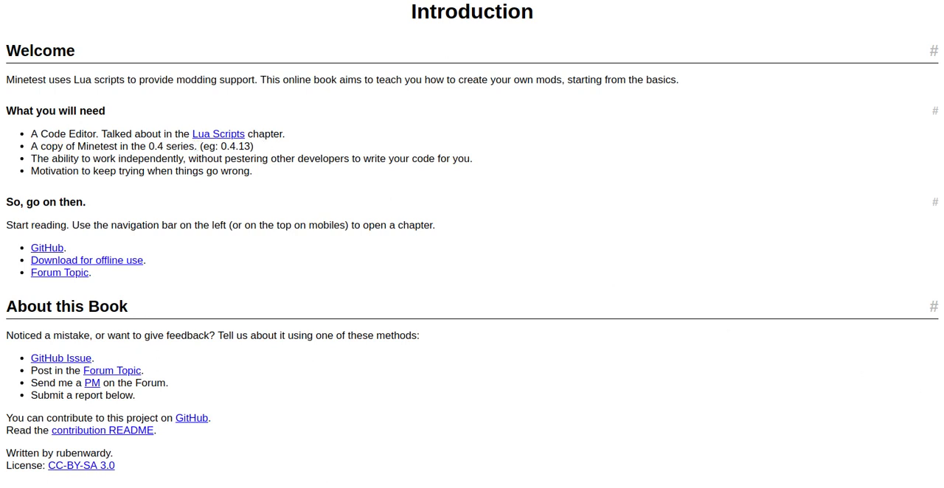
mouse_move(251, 171)
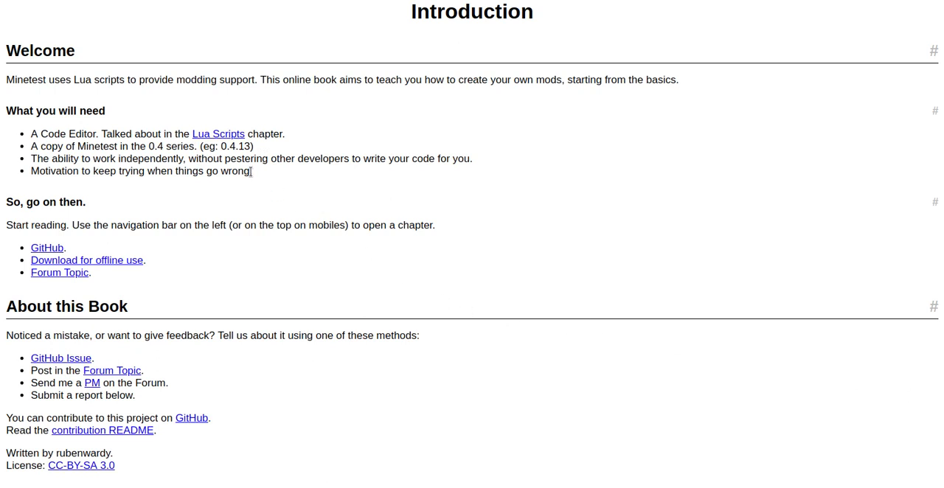
mouse_move(240, 150)
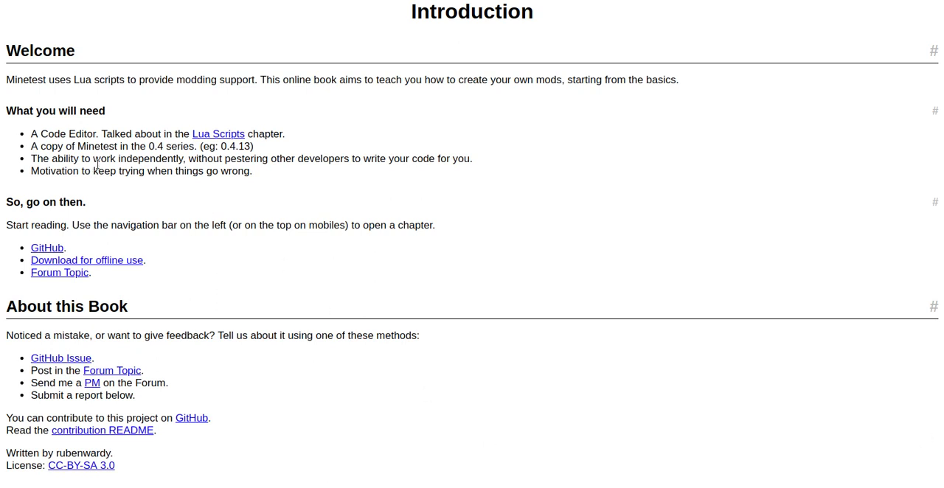
mouse_move(282, 171)
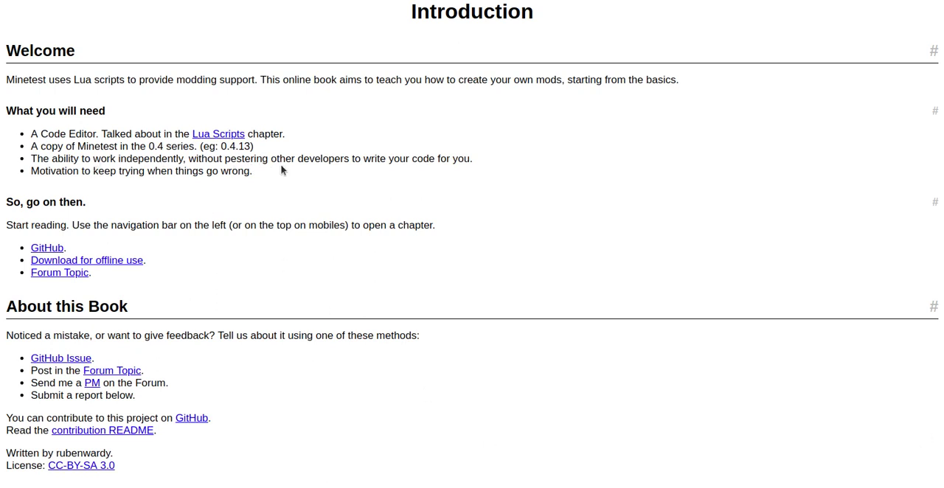
mouse_move(420, 174)
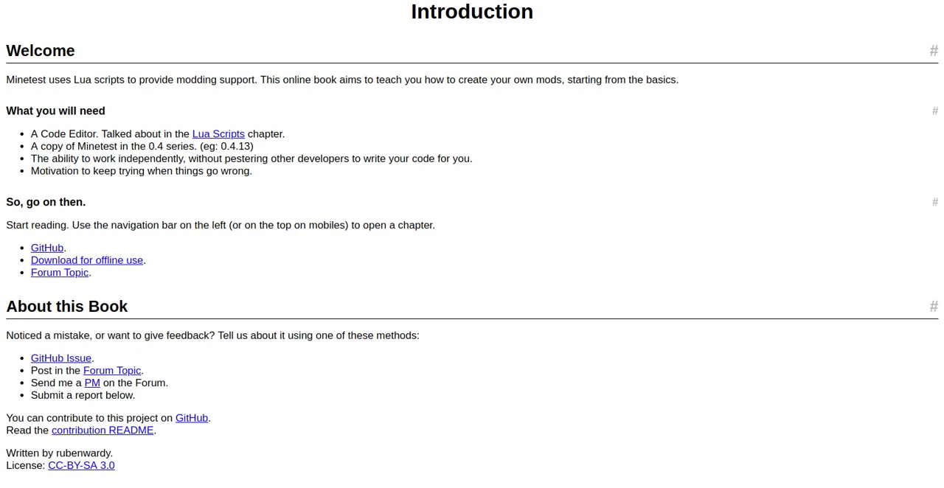
mouse_move(61, 218)
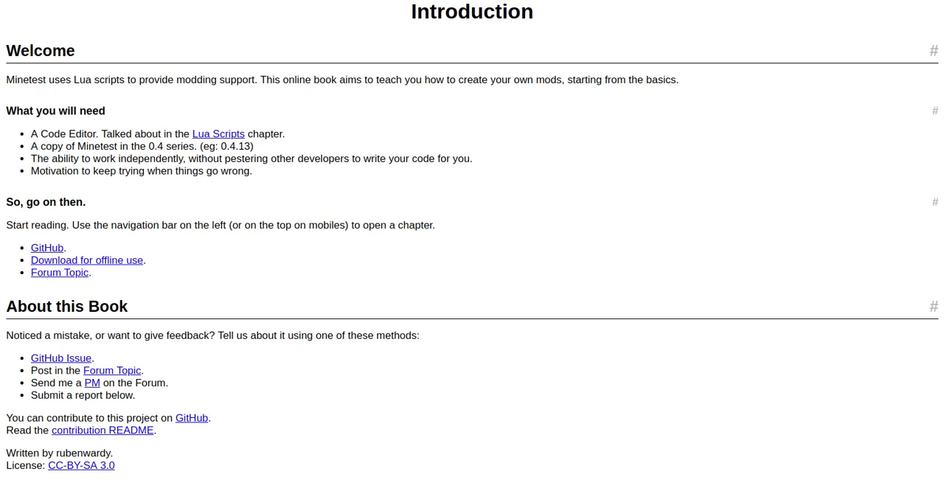
mouse_move(100, 327)
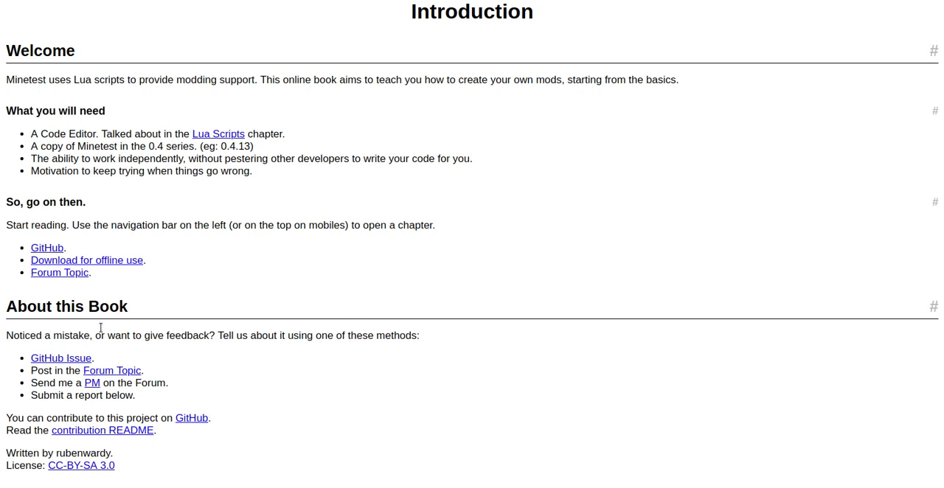
mouse_move(112, 275)
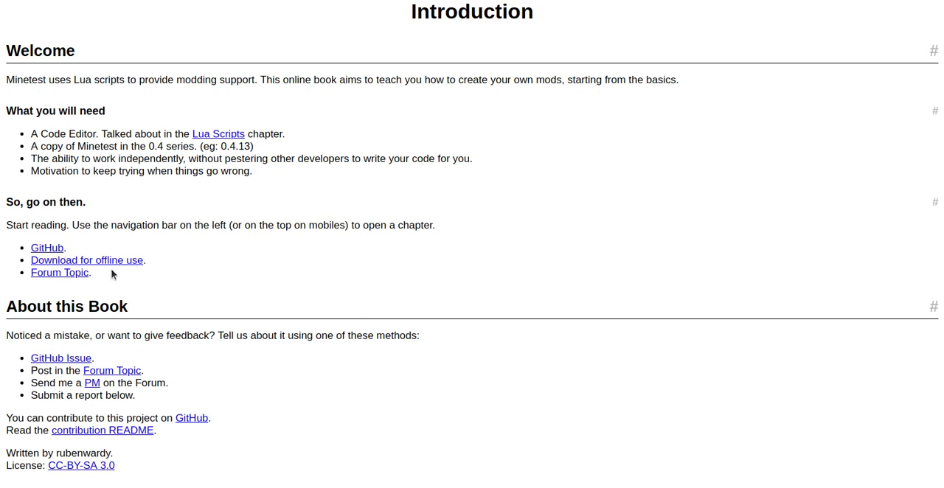
mouse_move(94, 289)
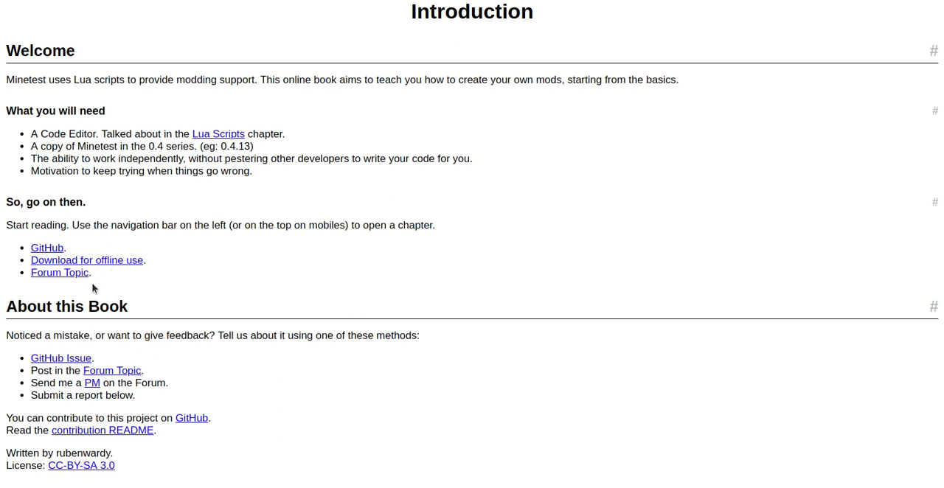
mouse_move(94, 289)
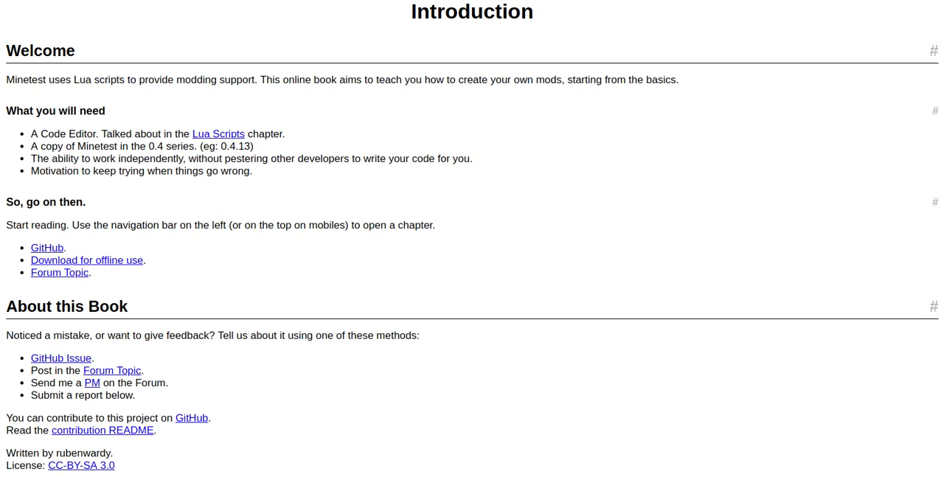
mouse_move(289, 348)
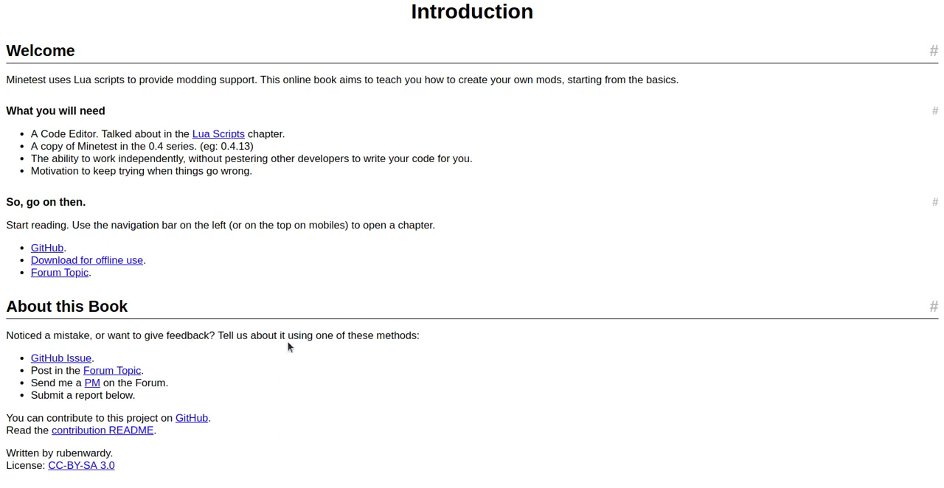
mouse_move(155, 364)
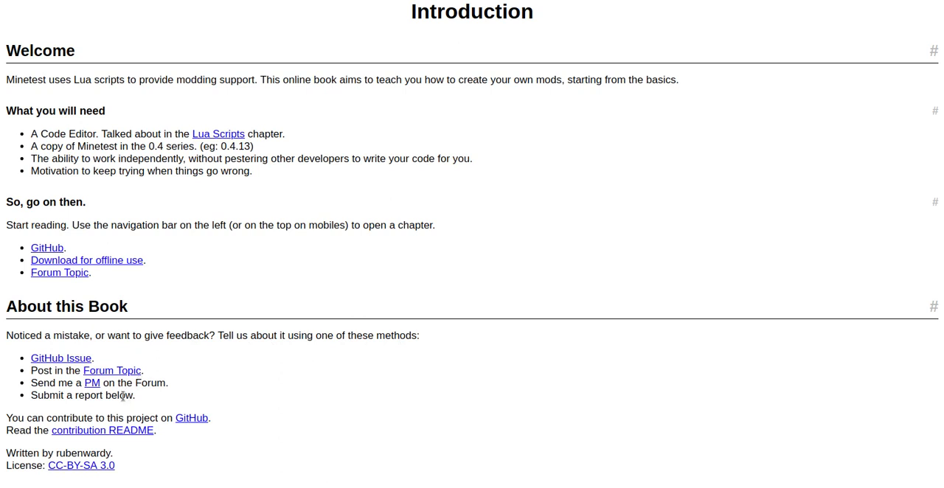
mouse_move(106, 398)
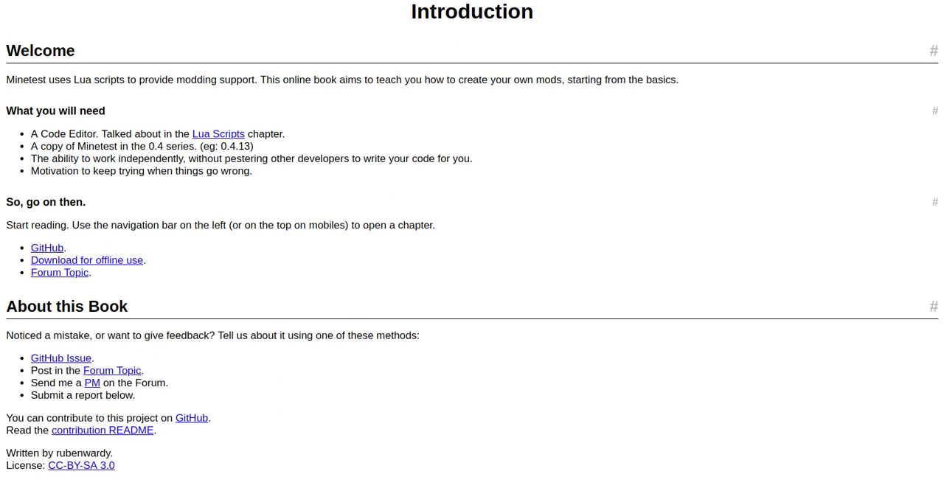
mouse_move(174, 443)
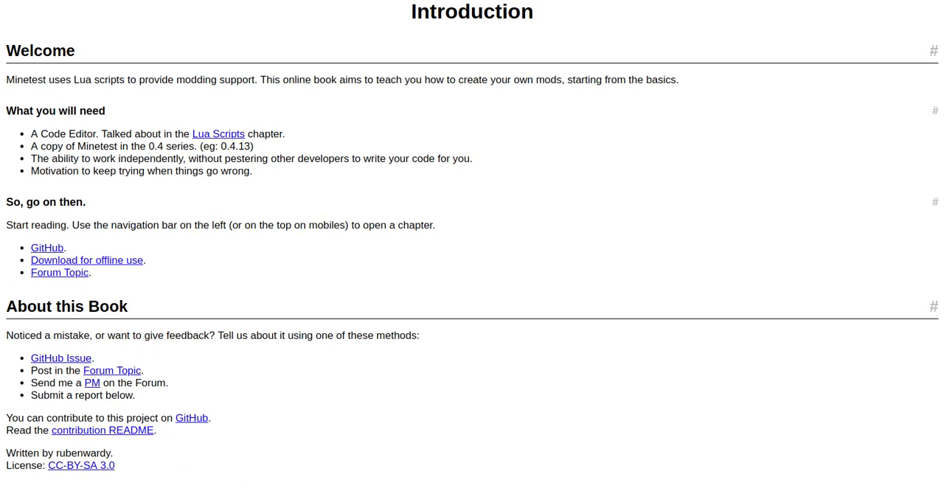
mouse_move(215, 463)
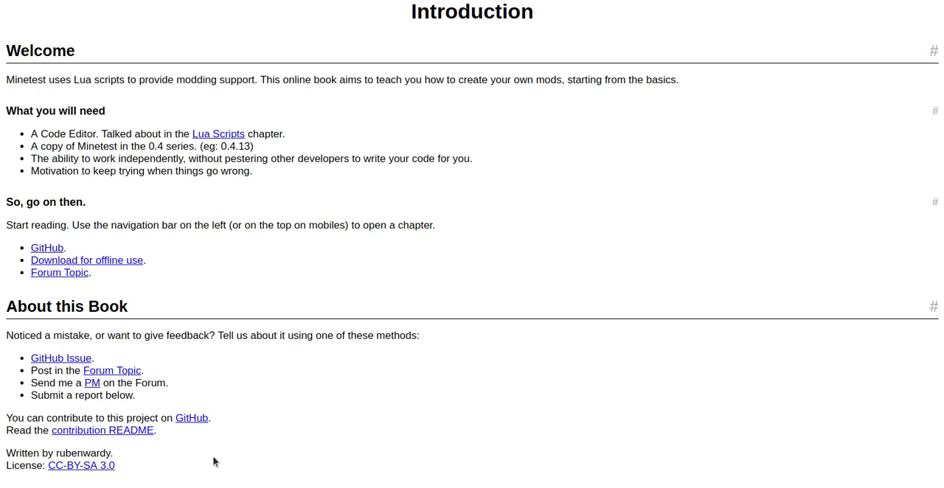
mouse_move(165, 460)
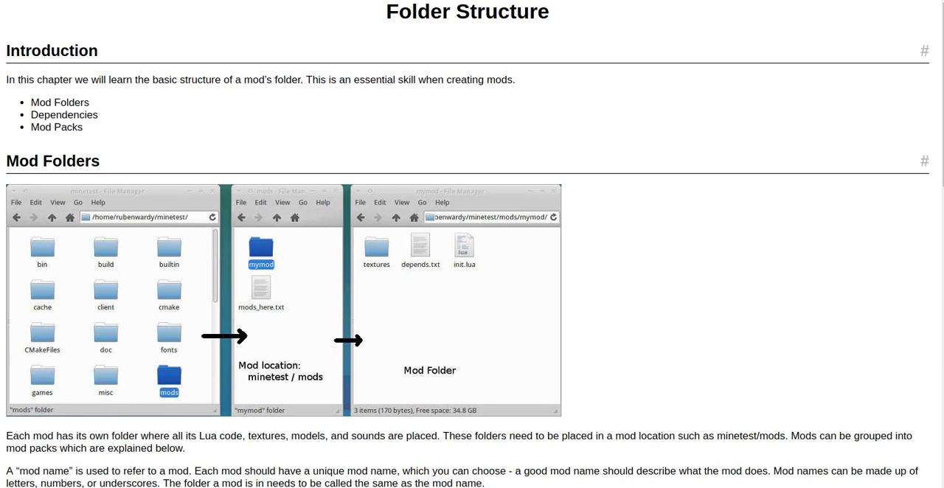
mouse_move(248, 353)
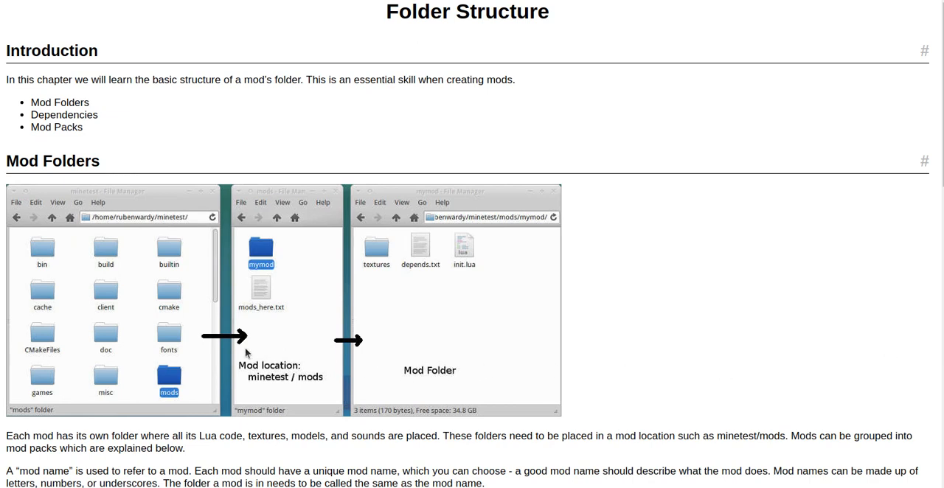
mouse_move(274, 298)
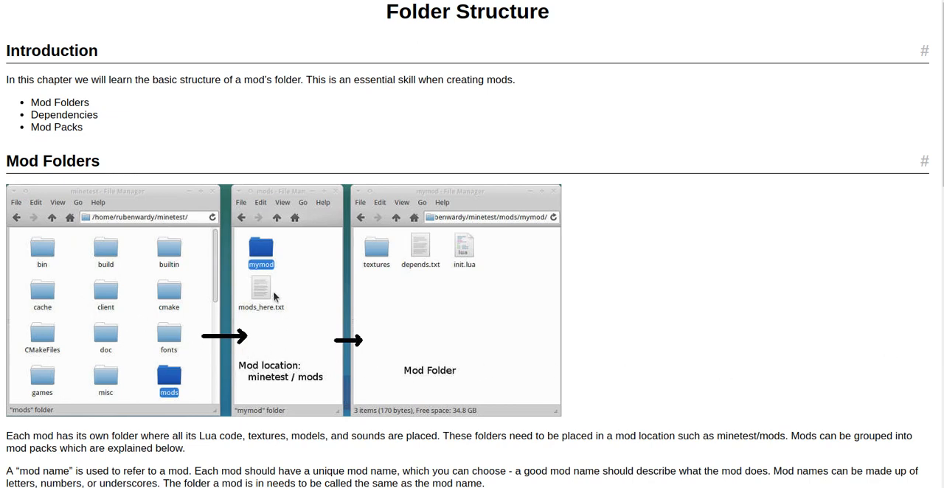
mouse_move(211, 371)
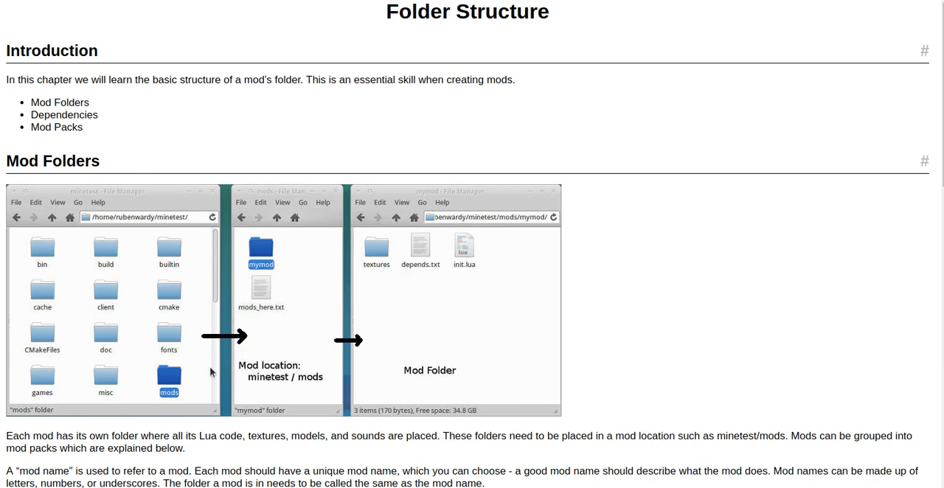
mouse_move(268, 257)
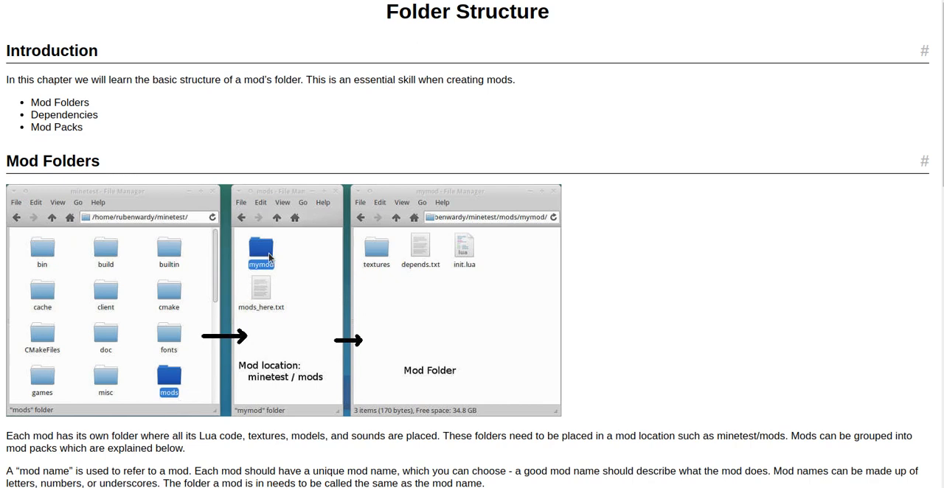
mouse_move(272, 331)
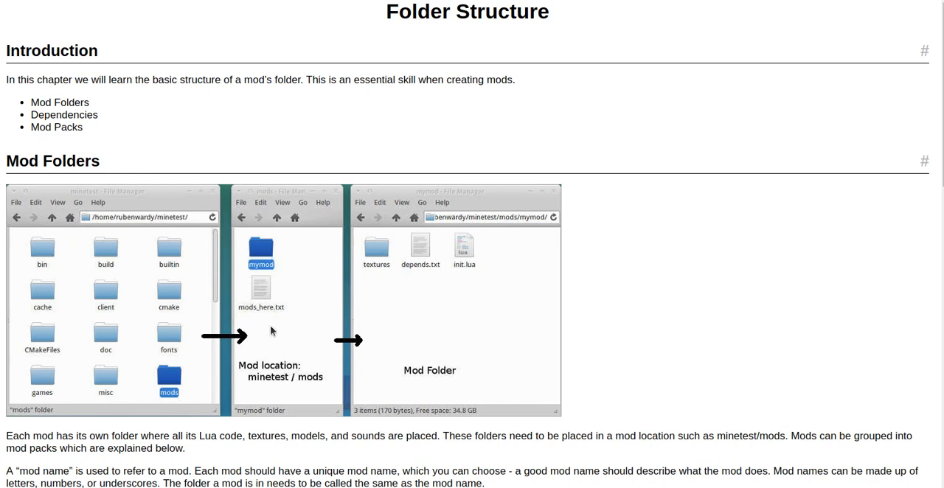
mouse_move(280, 389)
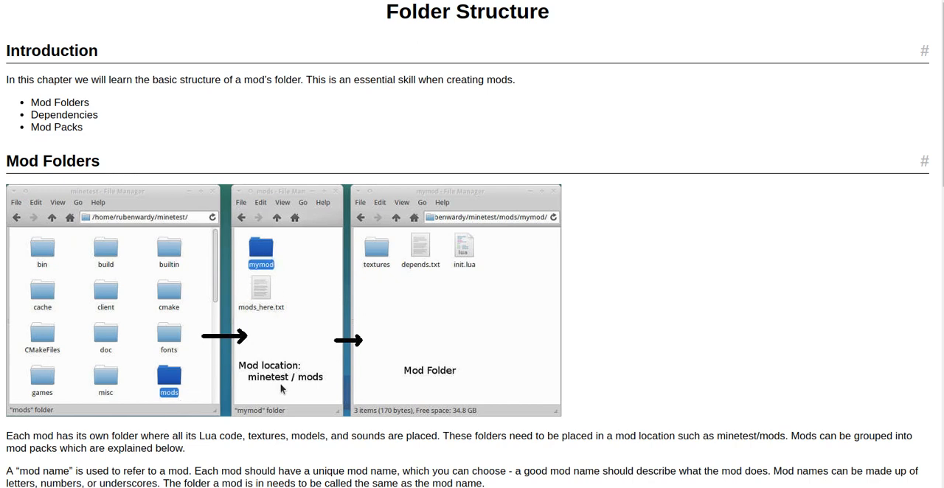
mouse_move(288, 377)
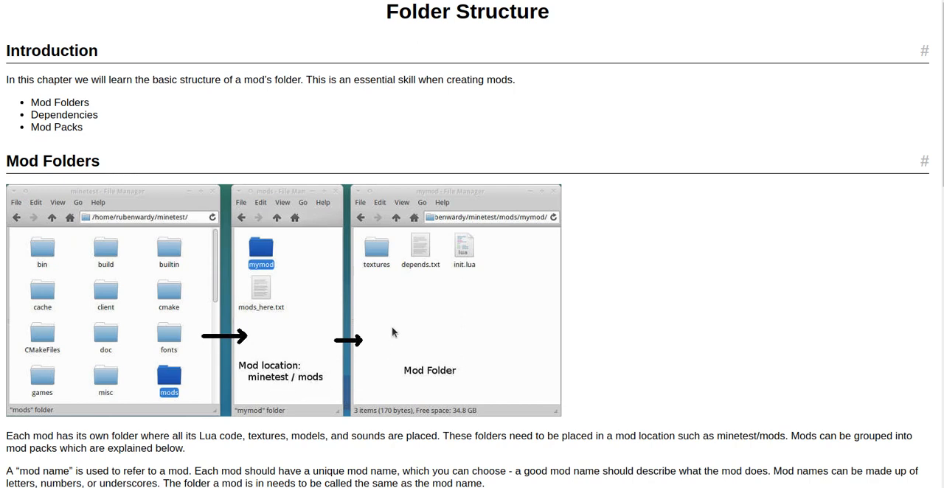
mouse_move(428, 263)
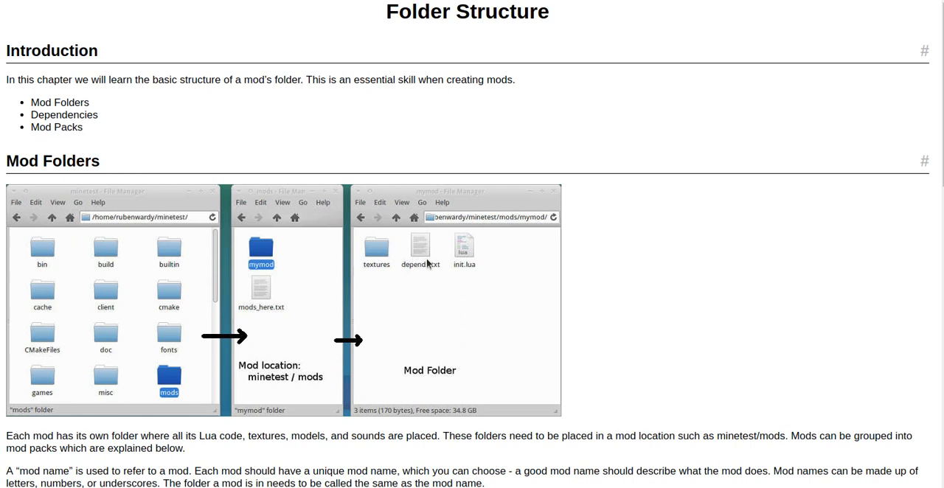
mouse_move(471, 254)
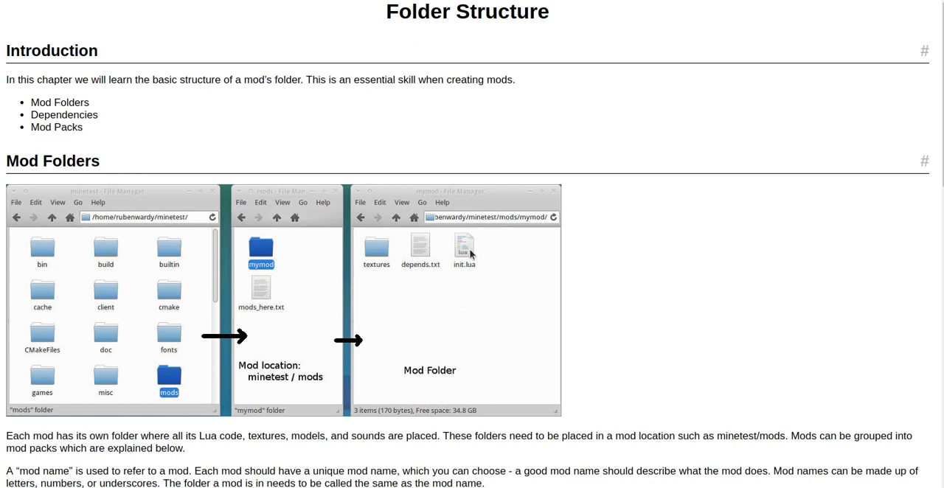
mouse_move(434, 380)
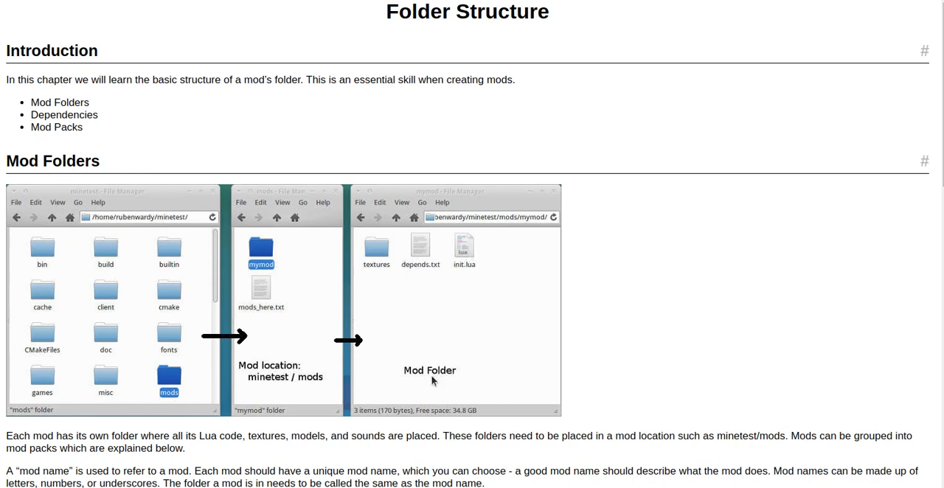
- Scroll past the Mod Folders image to the Mod Folder Structure listing
scroll("down", 3)
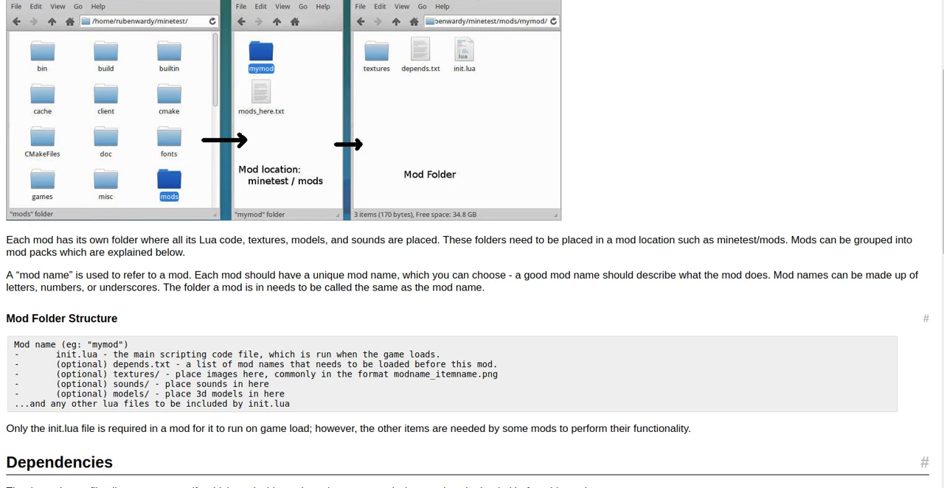
mouse_move(846, 448)
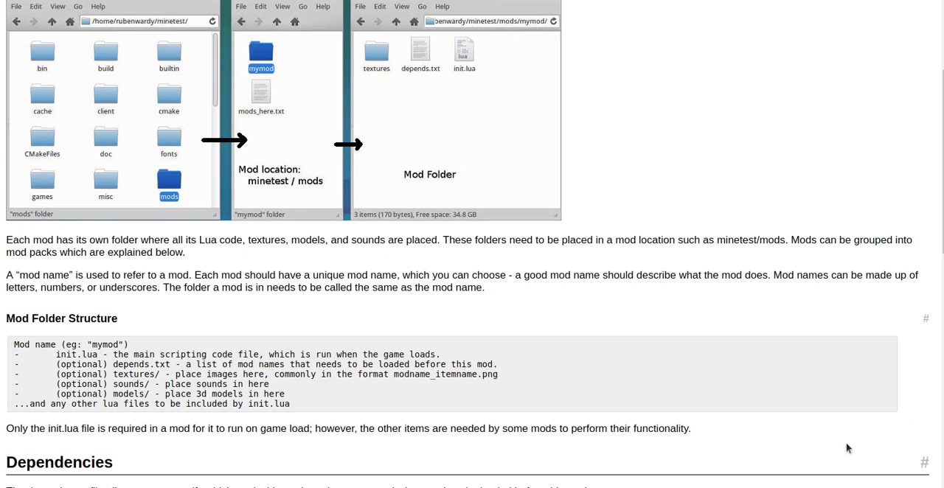
- Scroll to the Dependencies heading and its depends.txt example of optional mod names
scroll("down", 3)
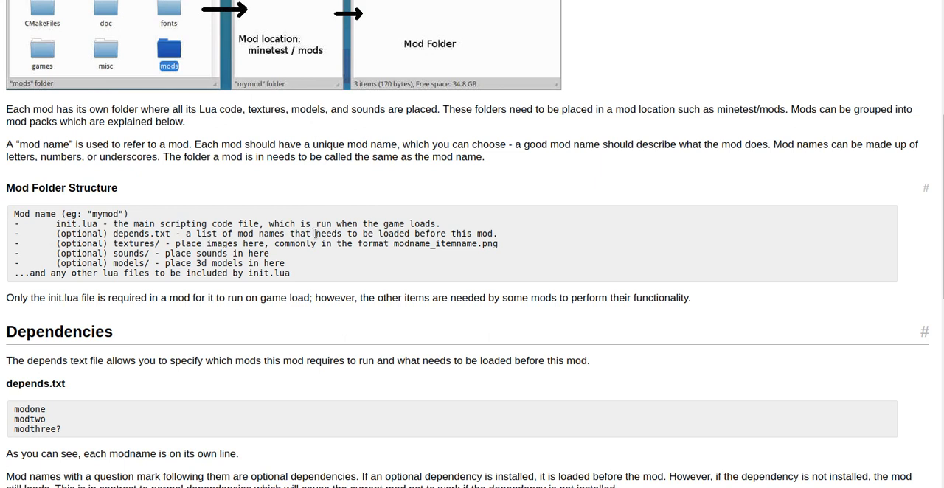
mouse_move(340, 248)
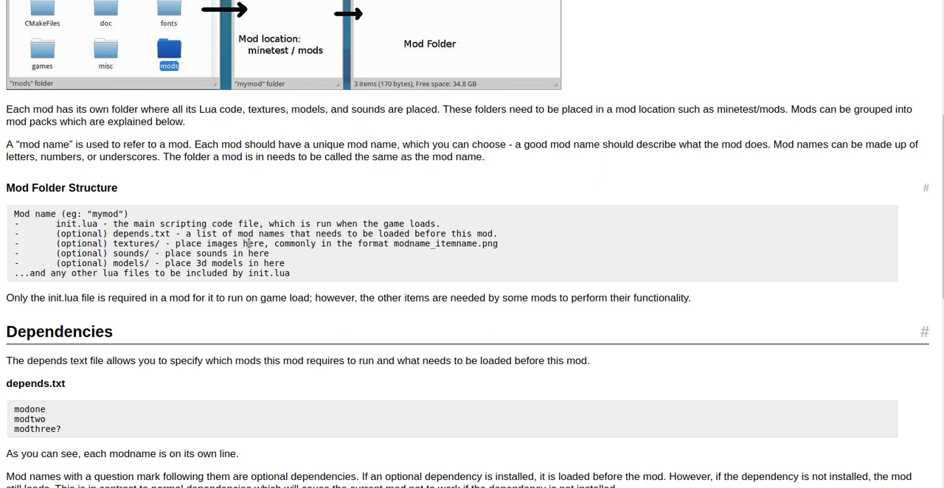
mouse_move(314, 259)
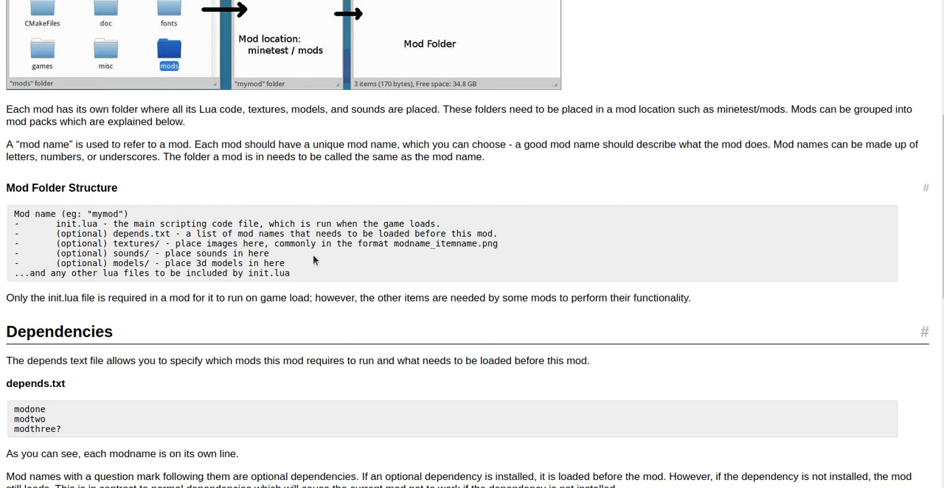
mouse_move(398, 243)
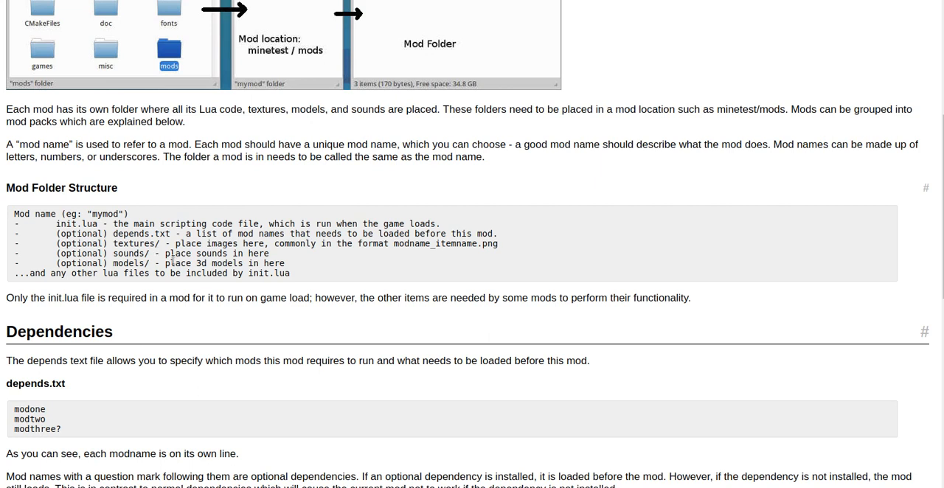
mouse_move(319, 257)
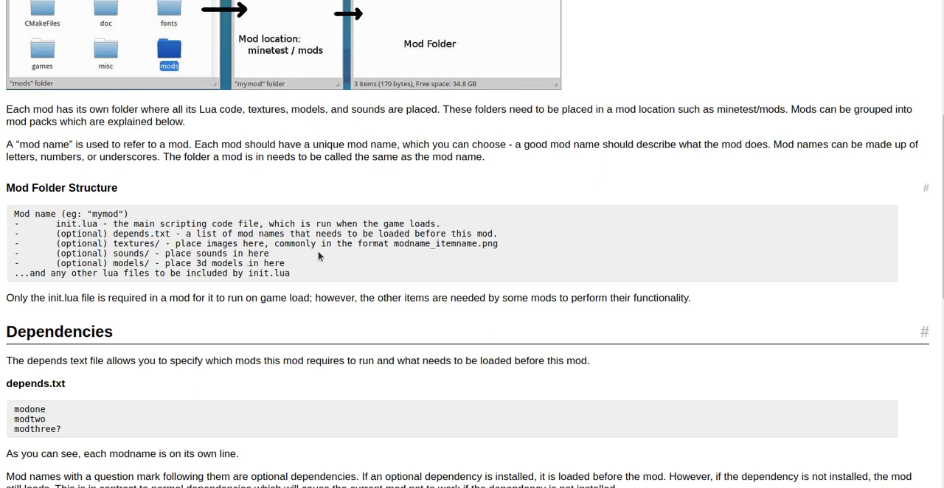
mouse_move(380, 260)
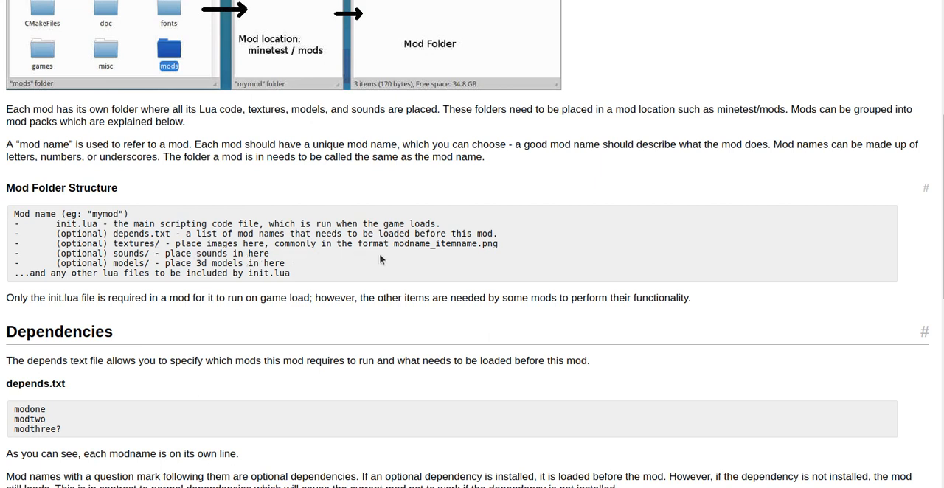
mouse_move(440, 271)
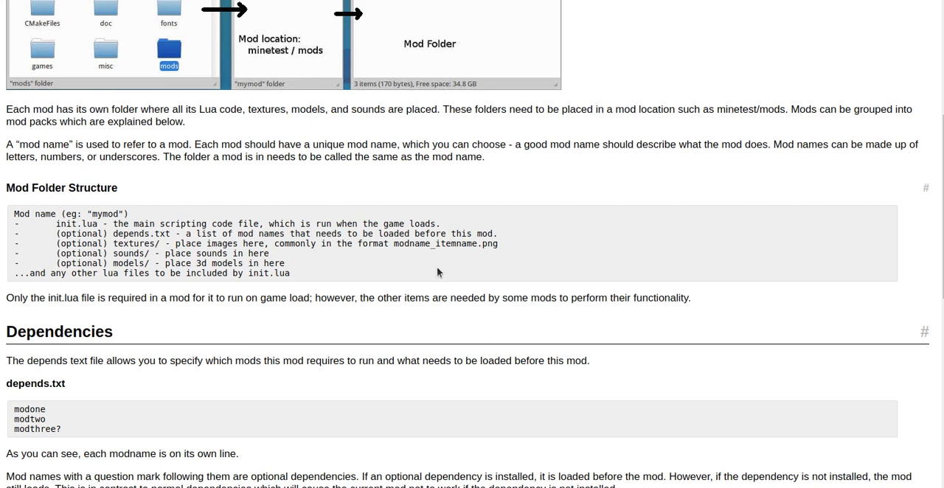
mouse_move(99, 319)
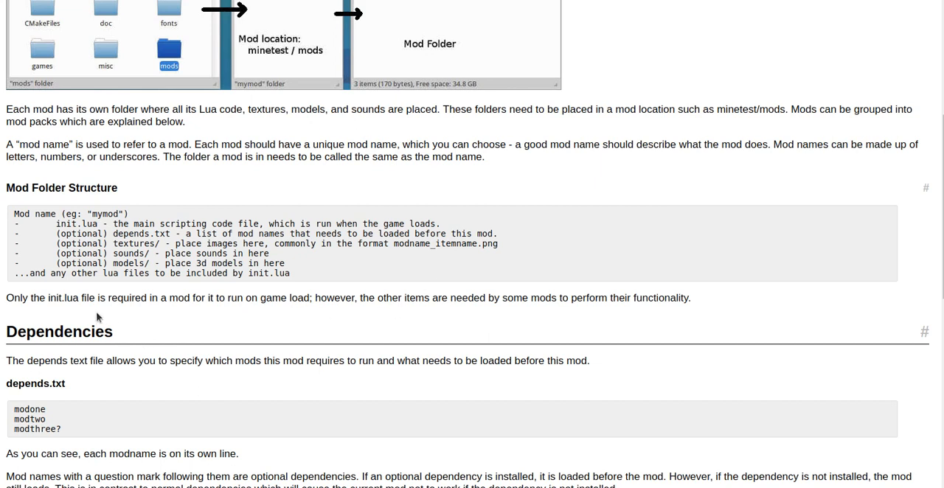
mouse_move(136, 292)
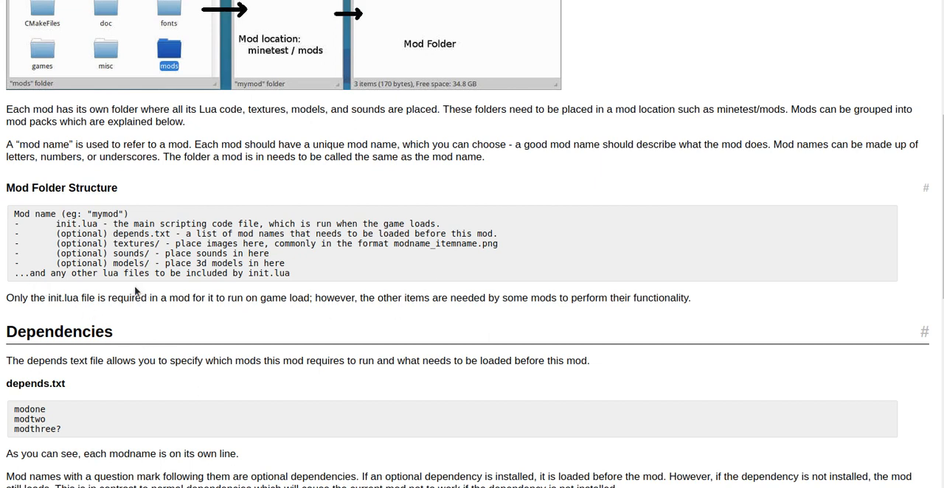
mouse_move(271, 277)
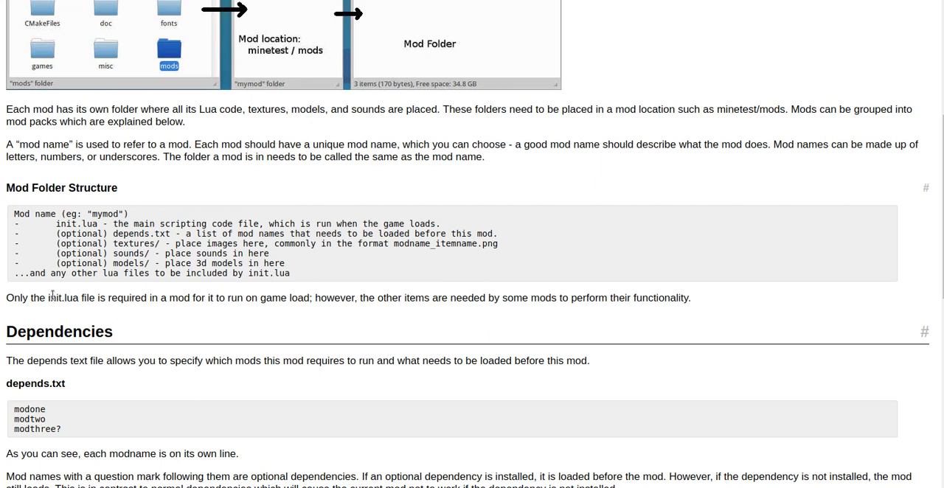
scroll("down", 3)
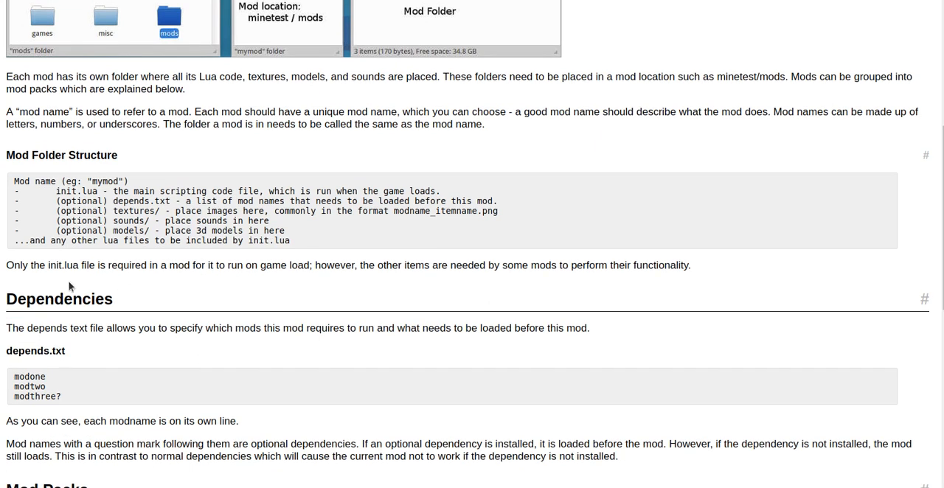
mouse_move(106, 287)
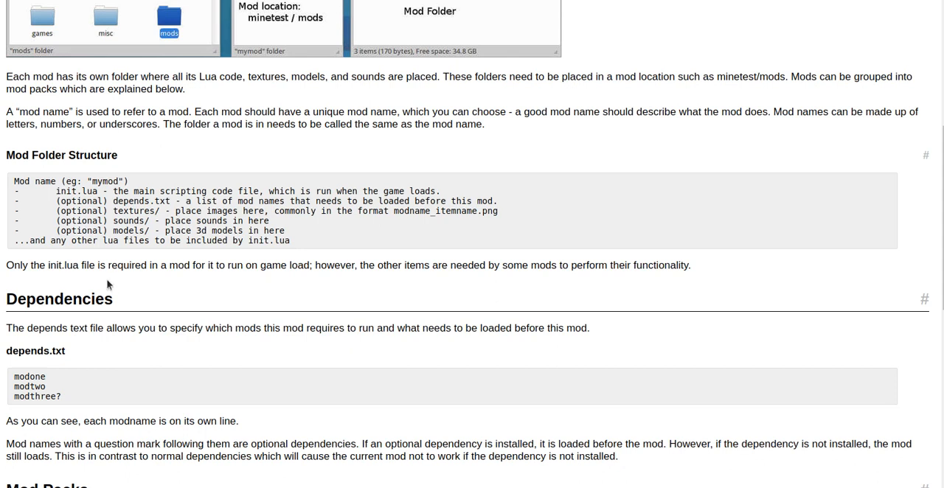
mouse_move(109, 286)
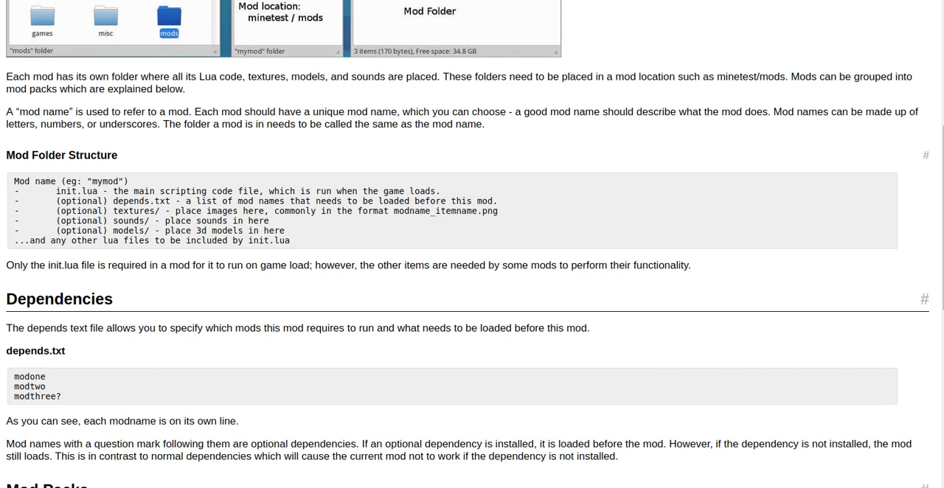
- Scroll to the Mod Packs heading and its Mod Pack Folder Structure block
scroll("down", 3)
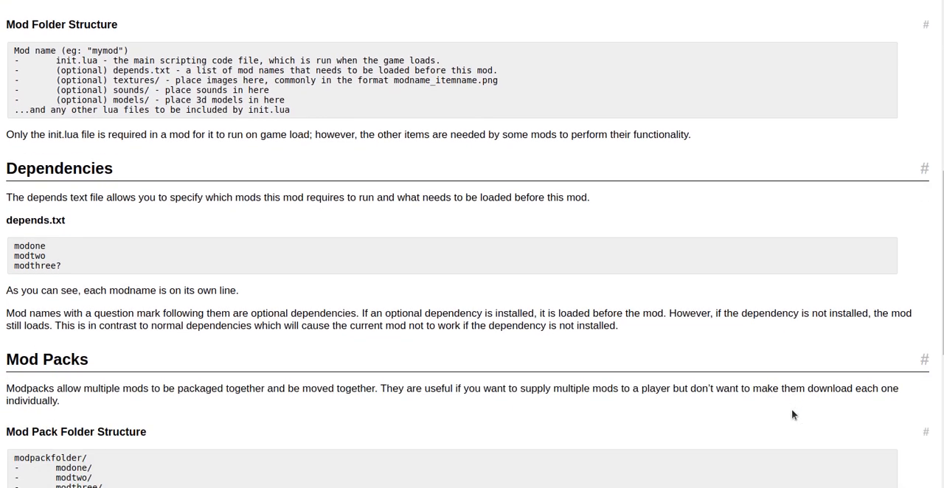
scroll("down", 3)
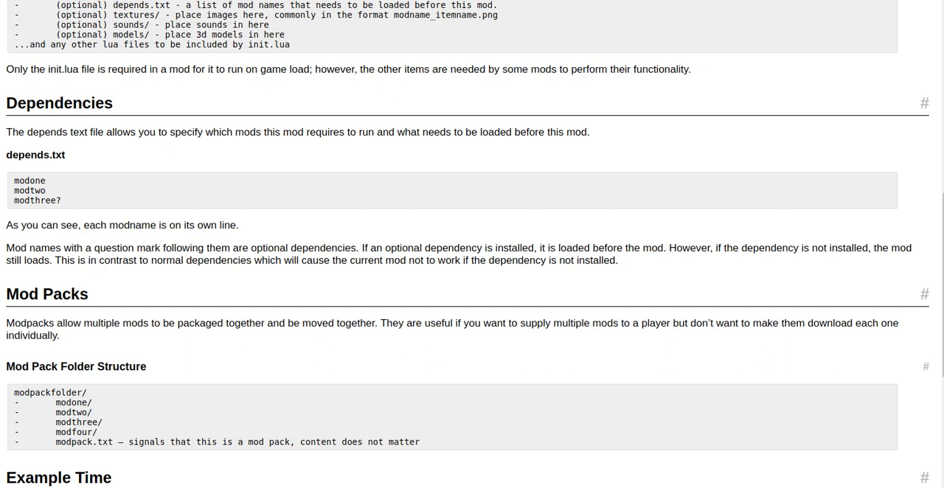
mouse_move(832, 338)
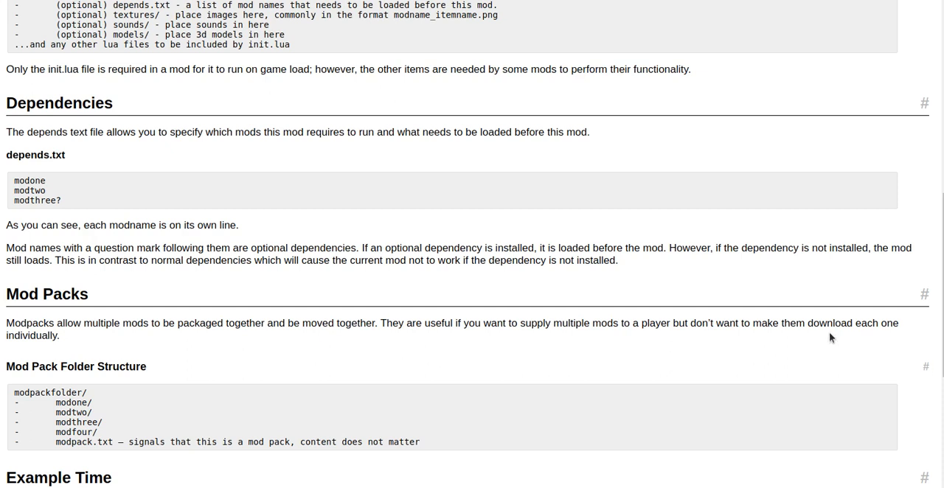
mouse_move(42, 198)
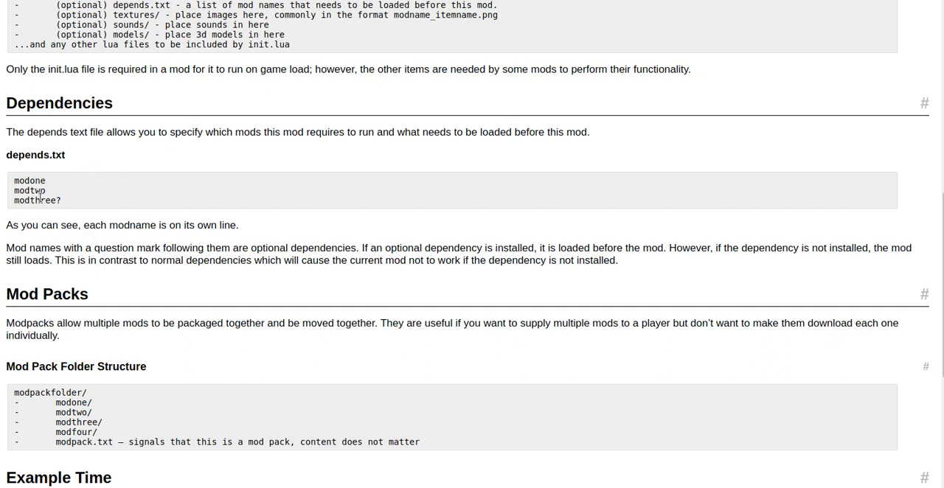
mouse_move(45, 212)
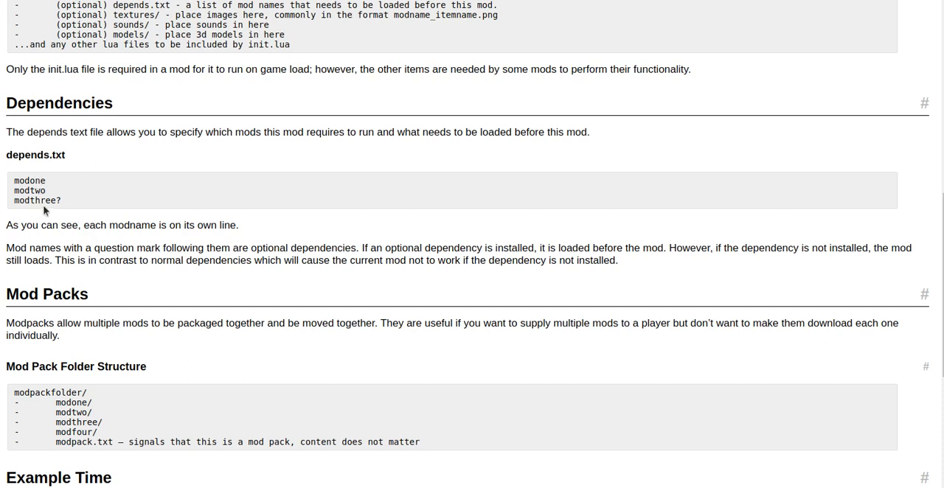
mouse_move(125, 237)
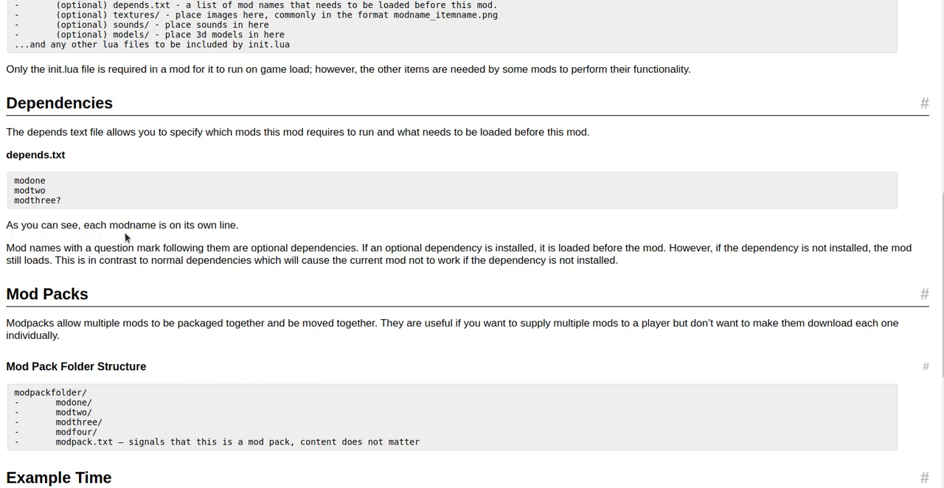
mouse_move(183, 240)
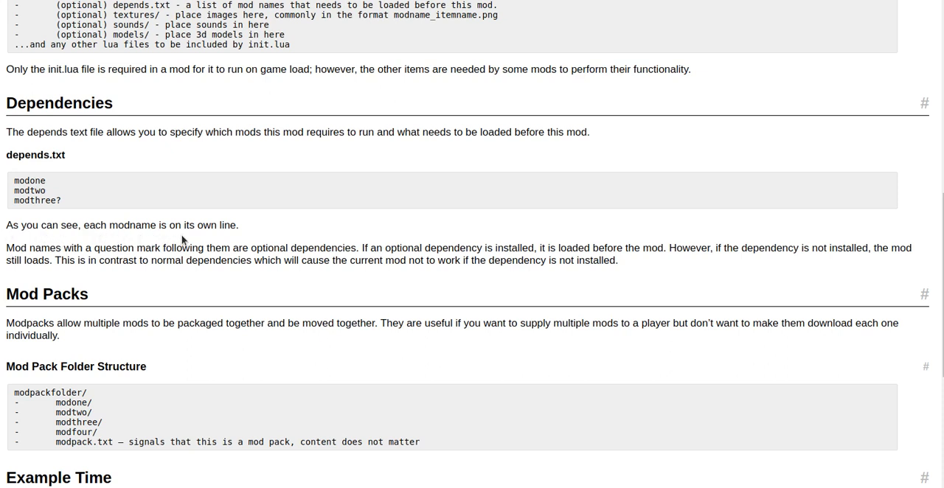
mouse_move(147, 255)
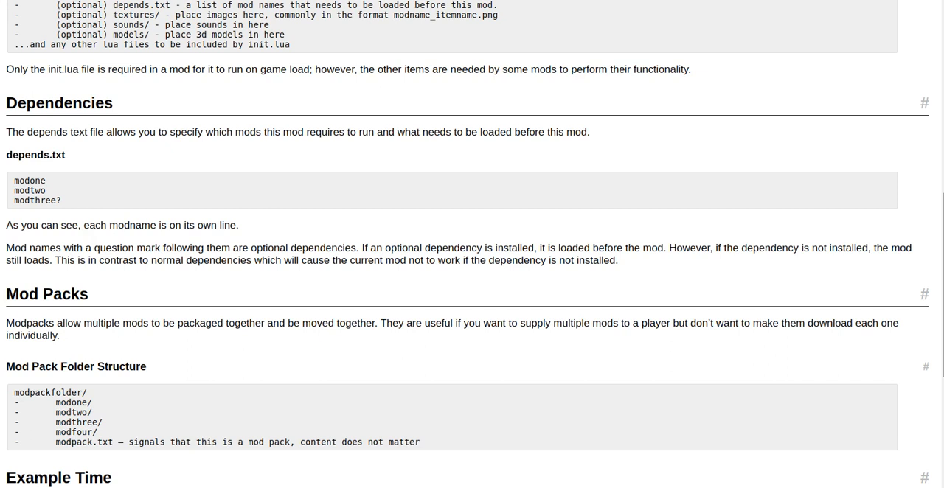
- Scroll to the Example Time mymod folder layout with depends.txt containing default
scroll("down", 3)
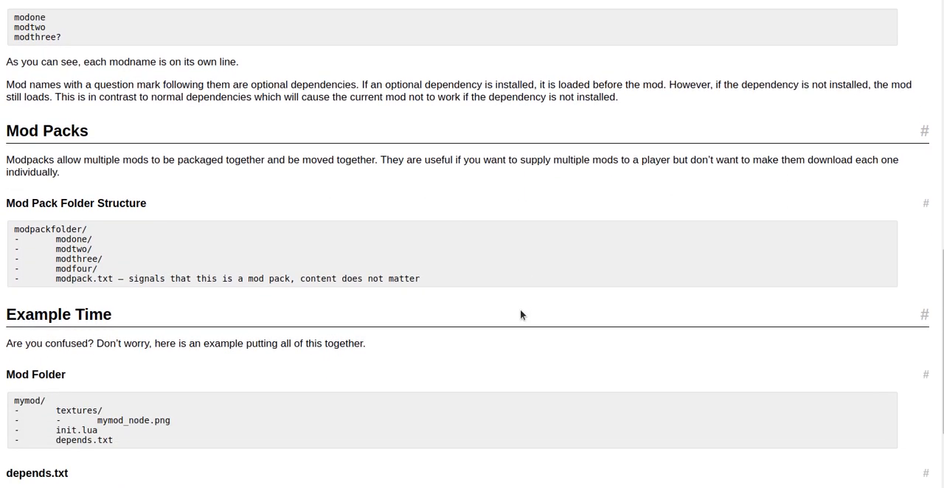
scroll("down", 3)
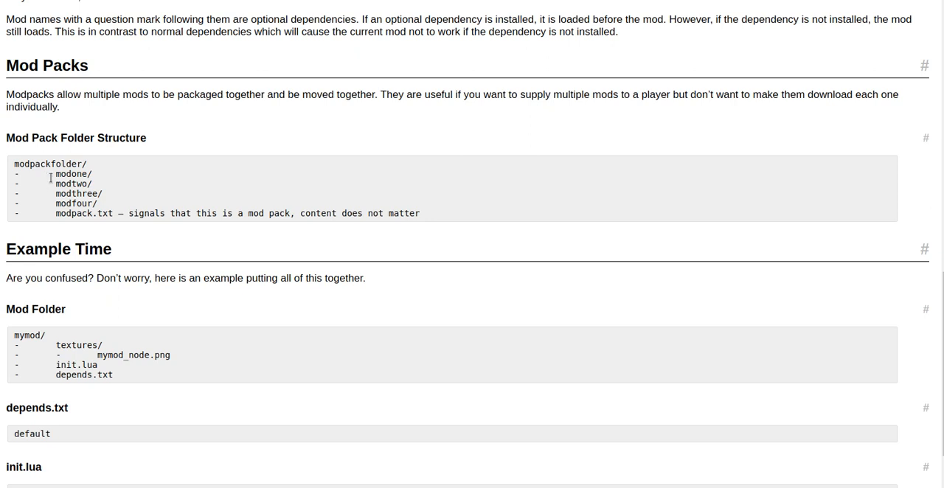
mouse_move(89, 165)
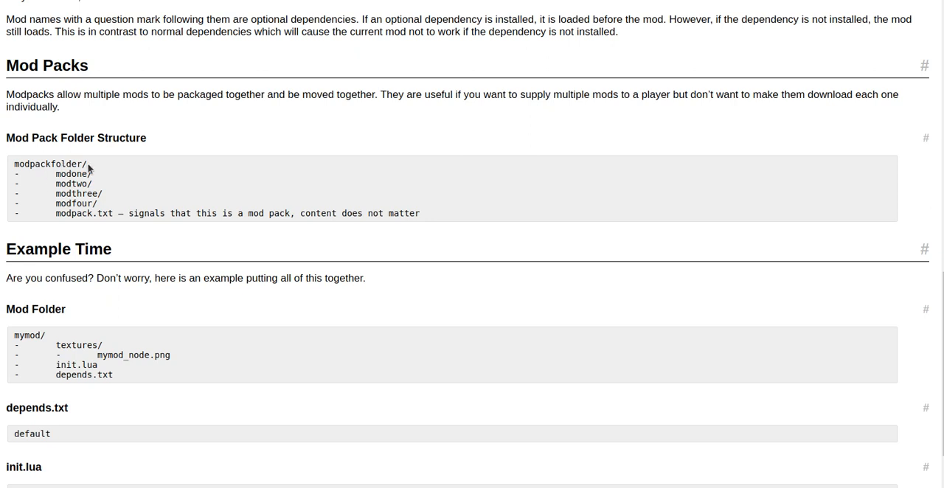
mouse_move(62, 183)
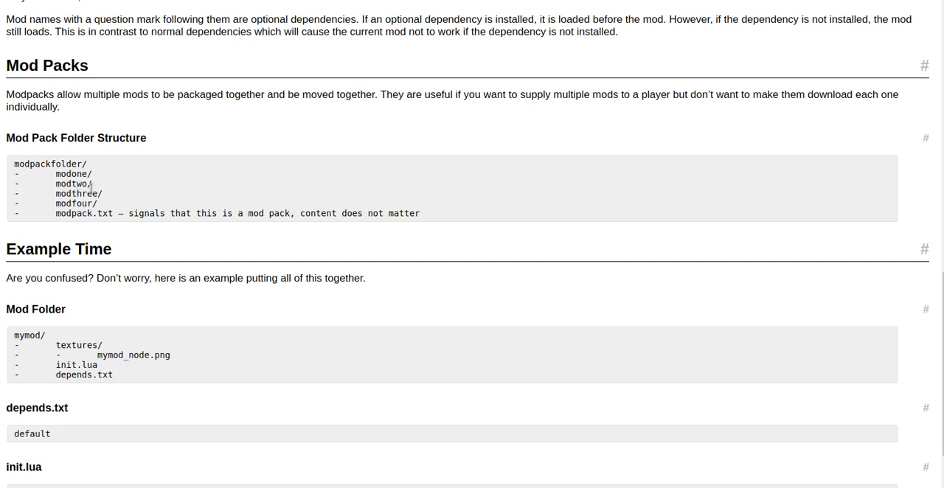
mouse_move(103, 196)
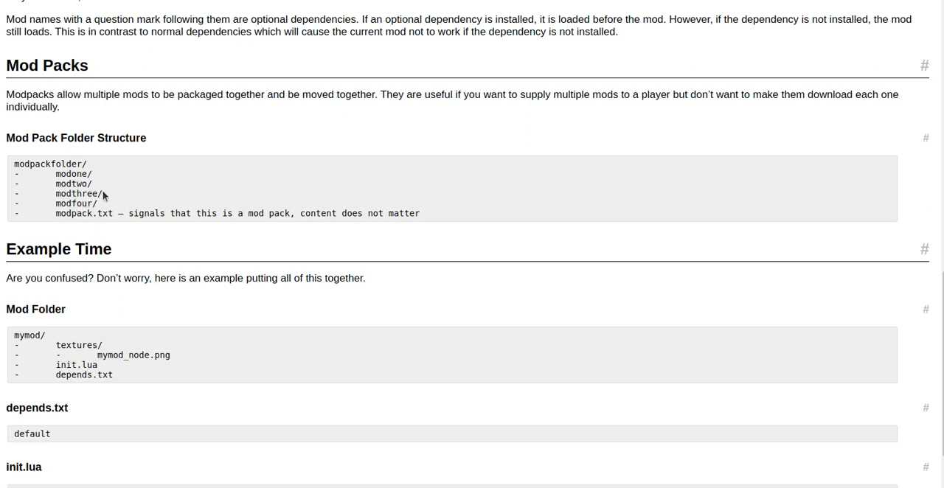
mouse_move(94, 210)
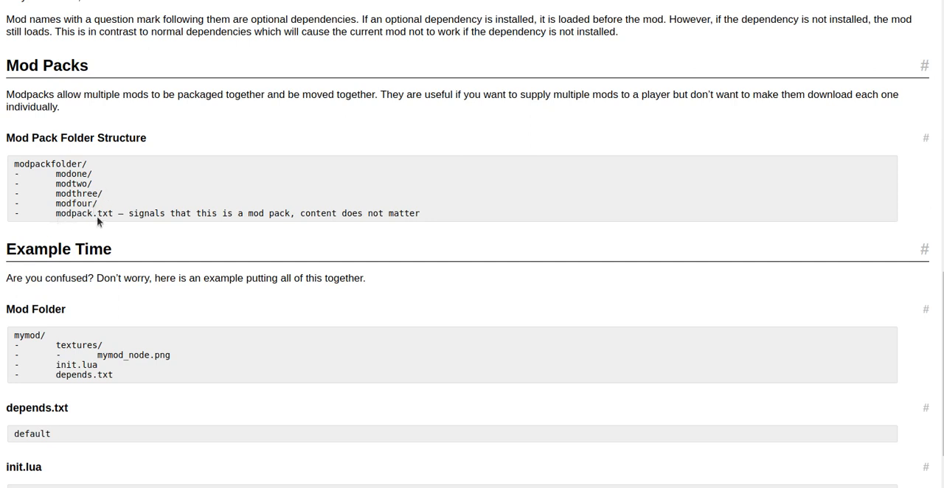
mouse_move(193, 224)
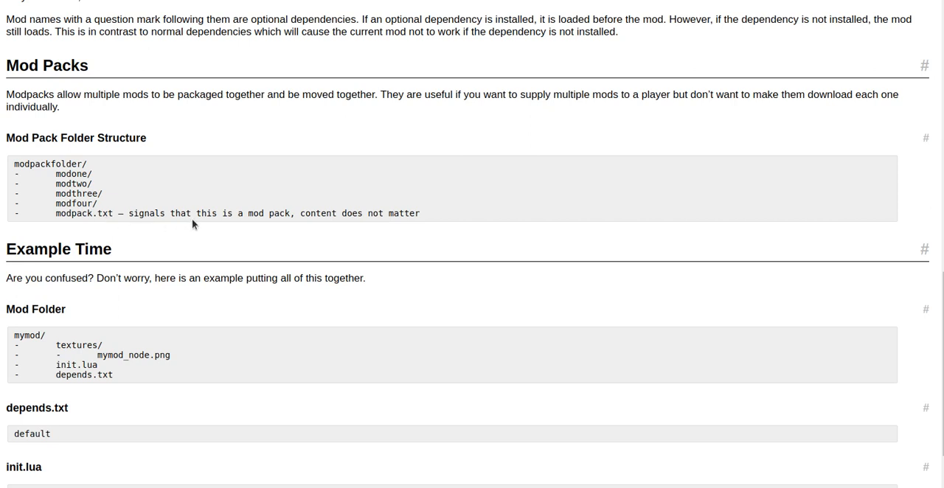
mouse_move(275, 233)
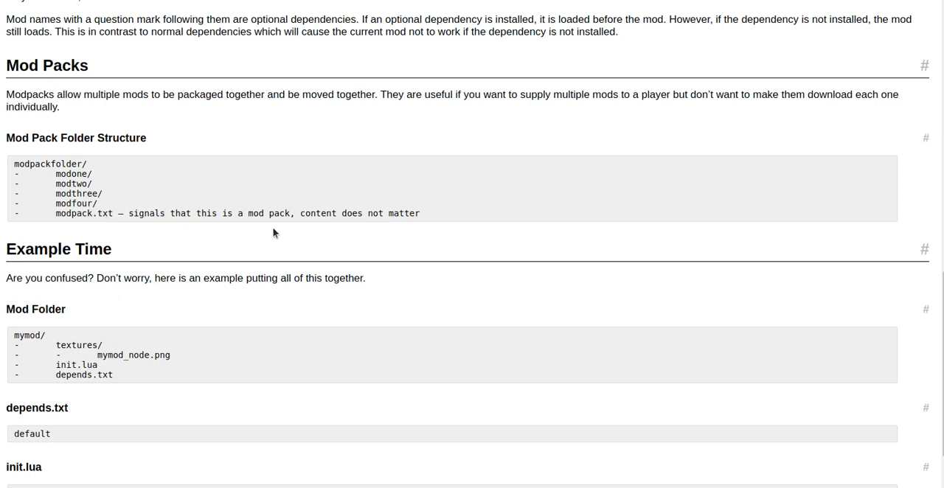
mouse_move(274, 233)
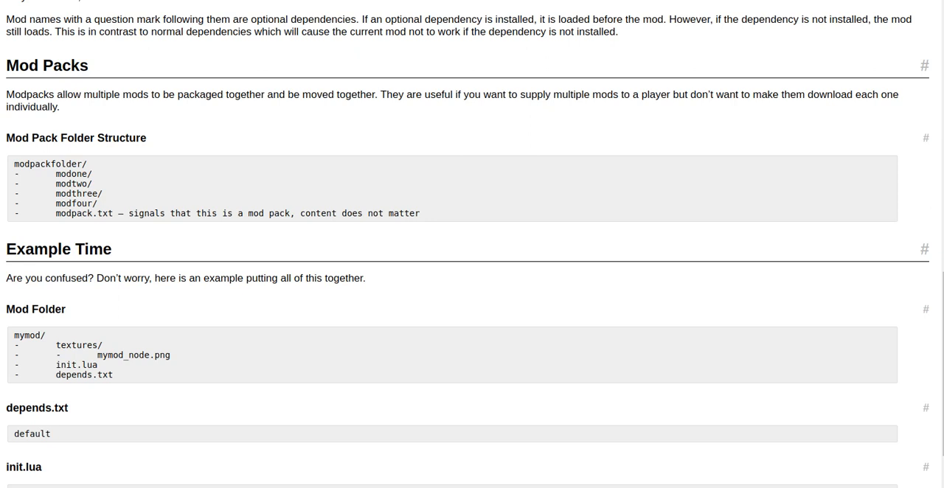
scroll("down", 3)
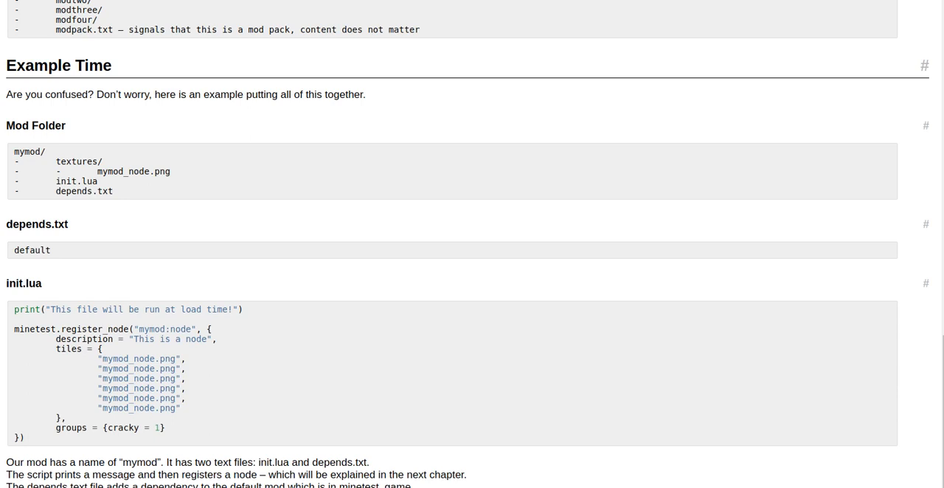
mouse_move(902, 383)
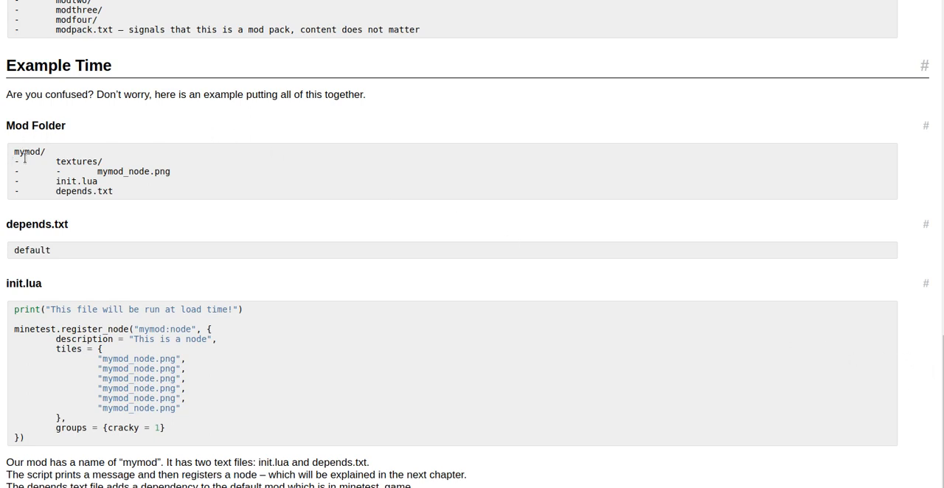
mouse_move(80, 215)
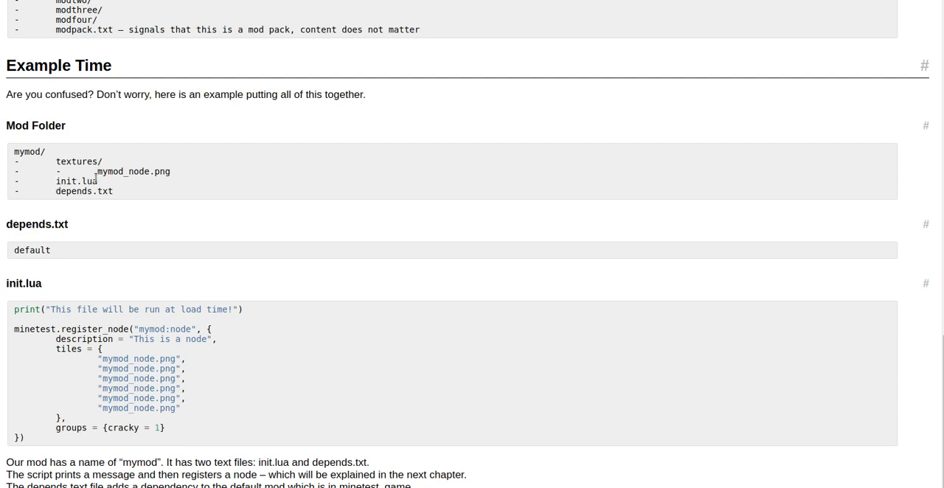
mouse_move(115, 181)
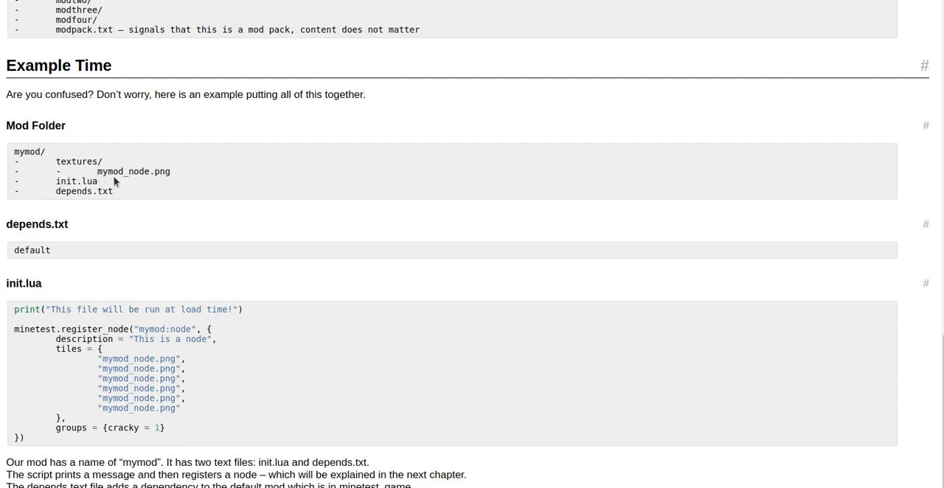
mouse_move(142, 183)
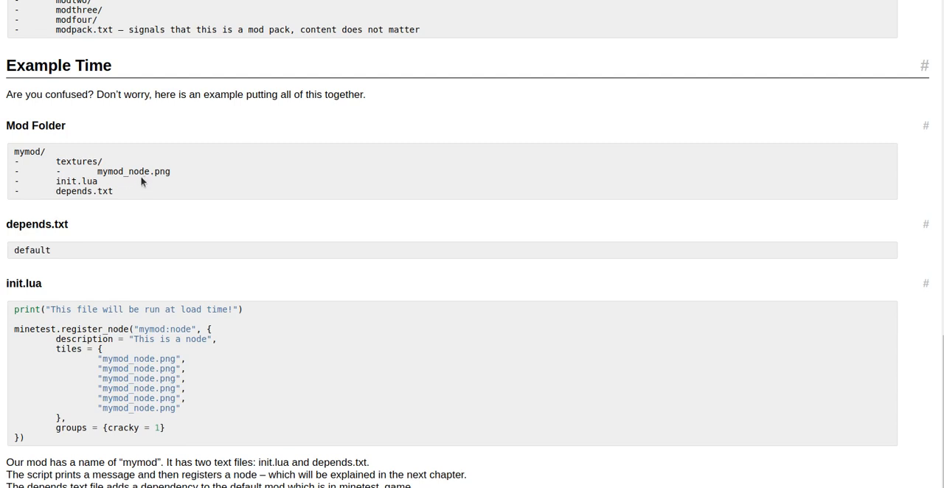
mouse_move(168, 183)
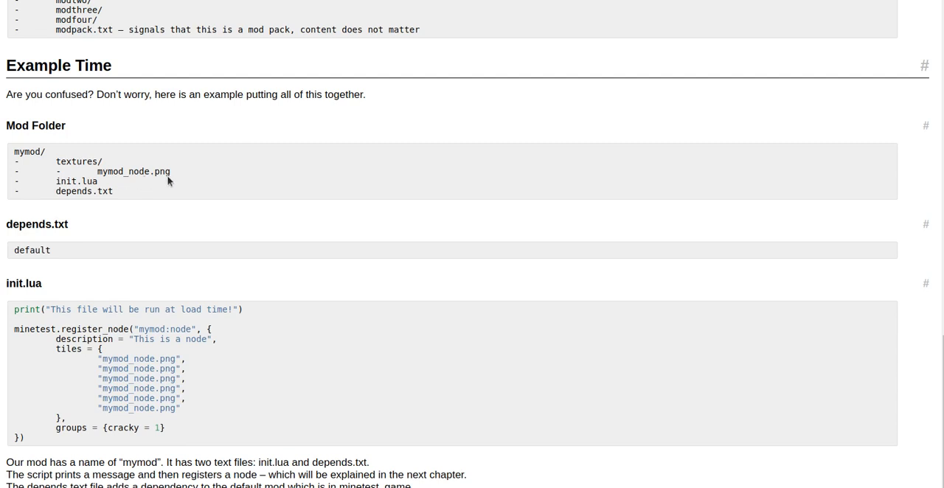
mouse_move(39, 161)
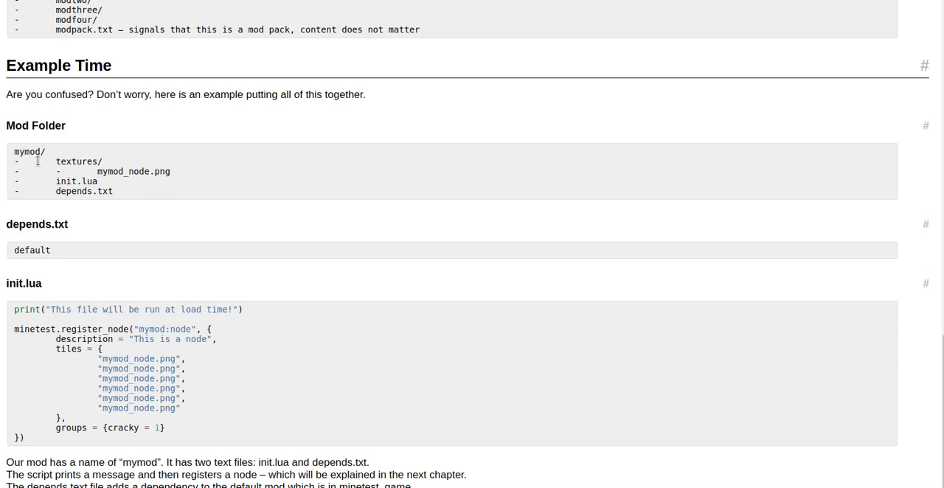
mouse_move(70, 191)
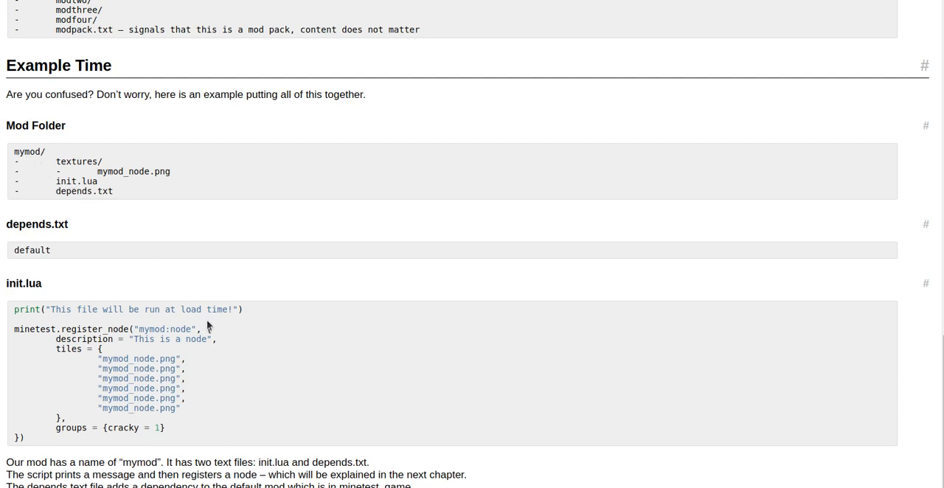
mouse_move(59, 229)
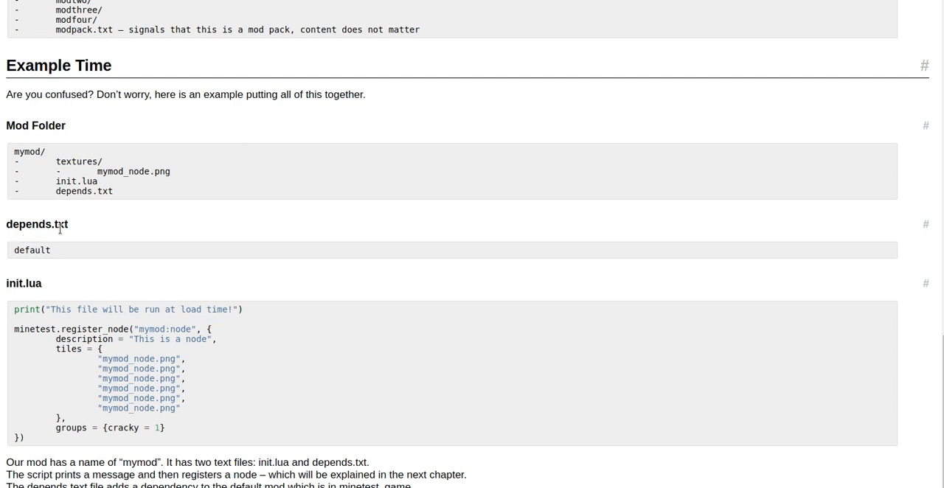
mouse_move(23, 259)
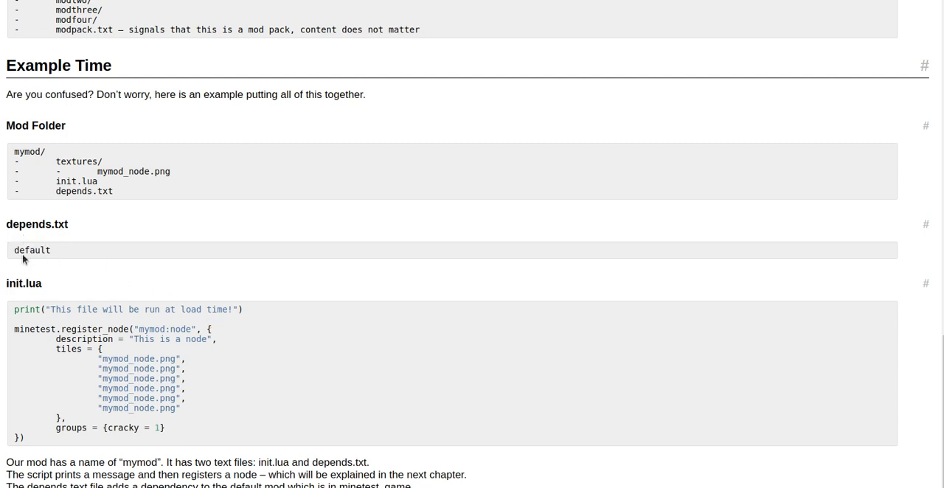
mouse_move(274, 327)
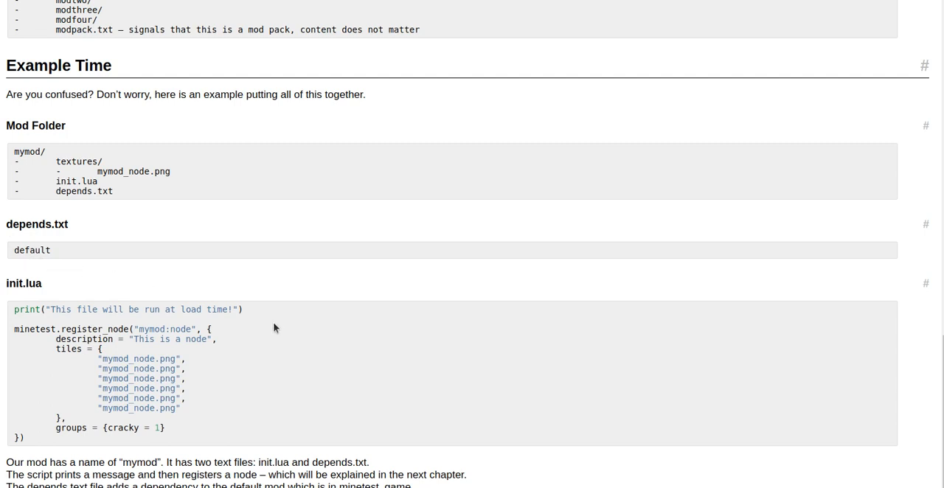
mouse_move(18, 295)
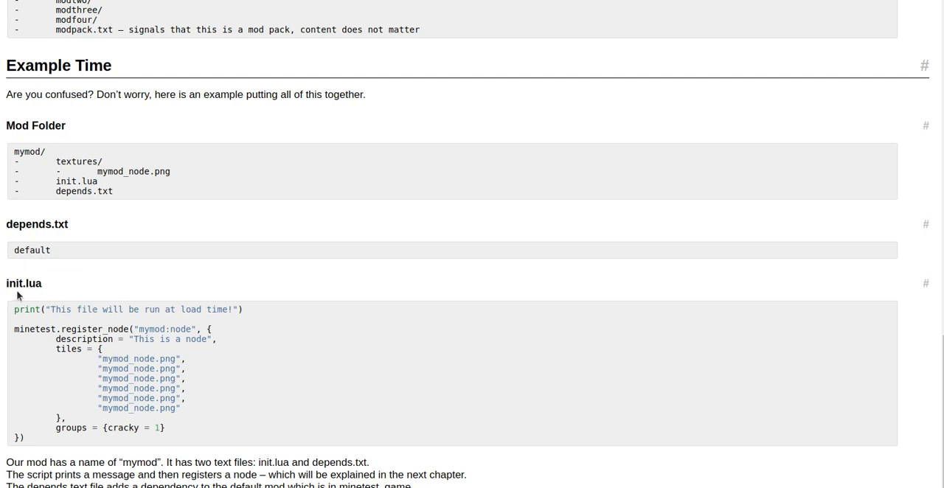
mouse_move(42, 325)
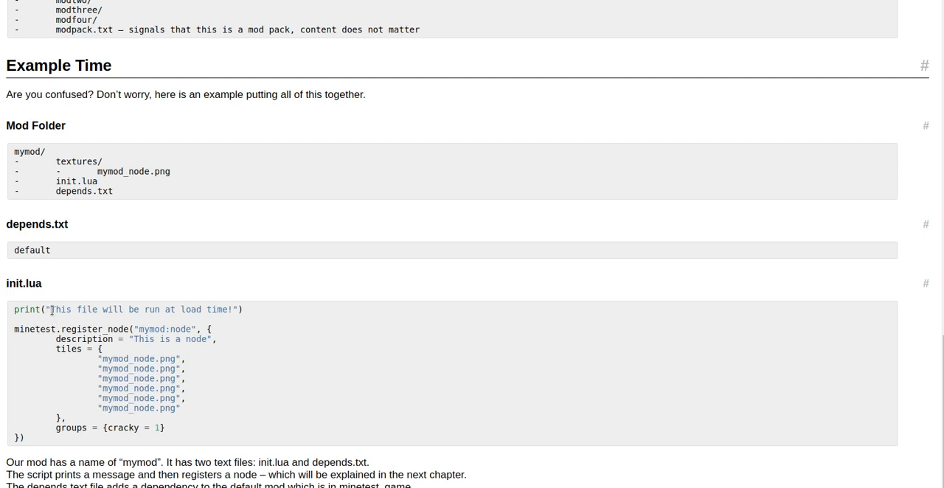
mouse_move(162, 323)
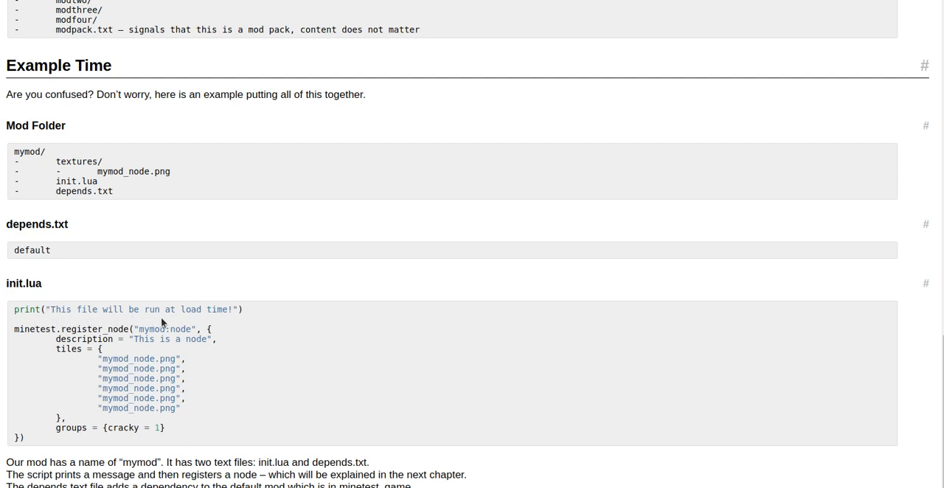
mouse_move(230, 317)
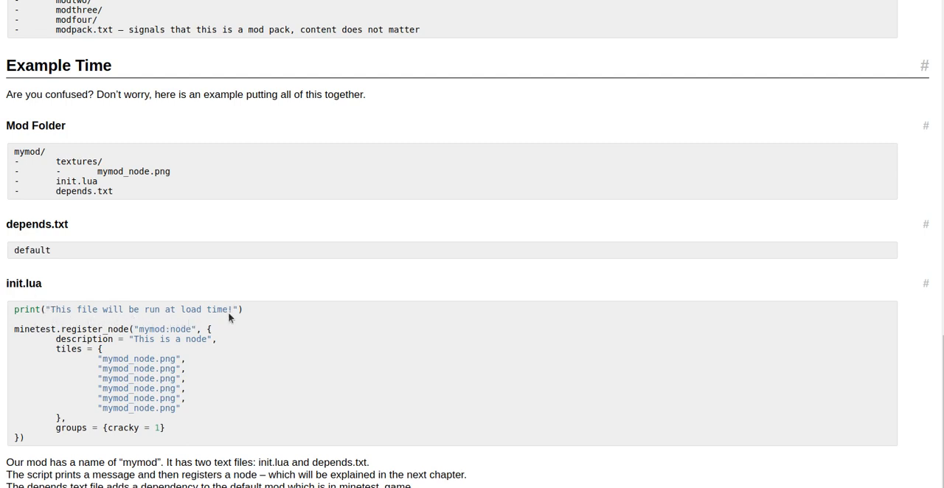
mouse_move(237, 304)
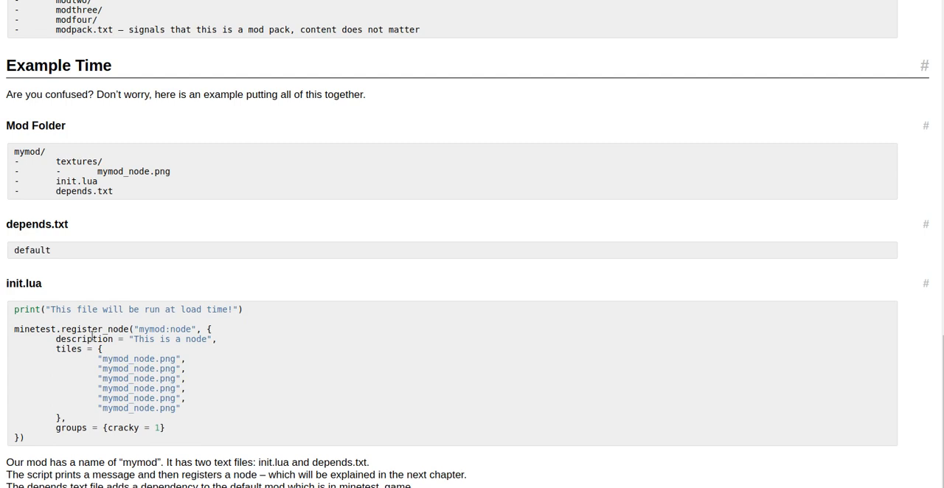
mouse_move(135, 321)
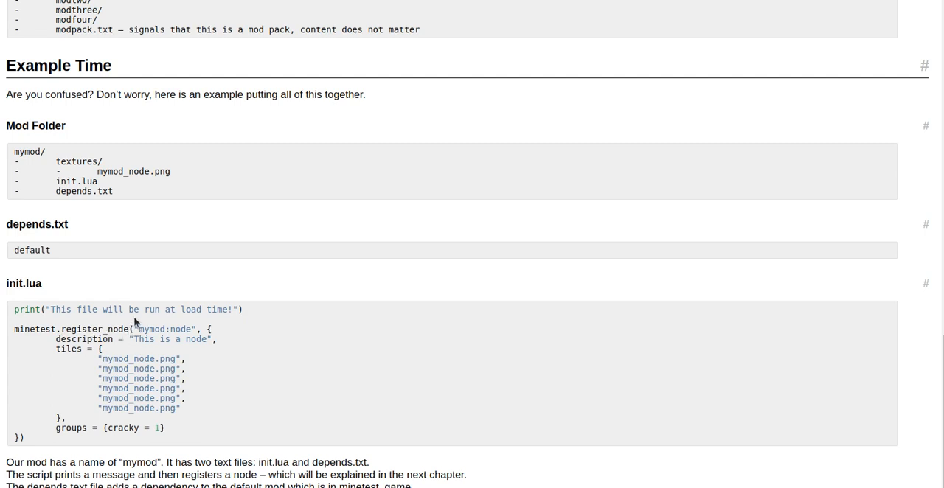
mouse_move(164, 348)
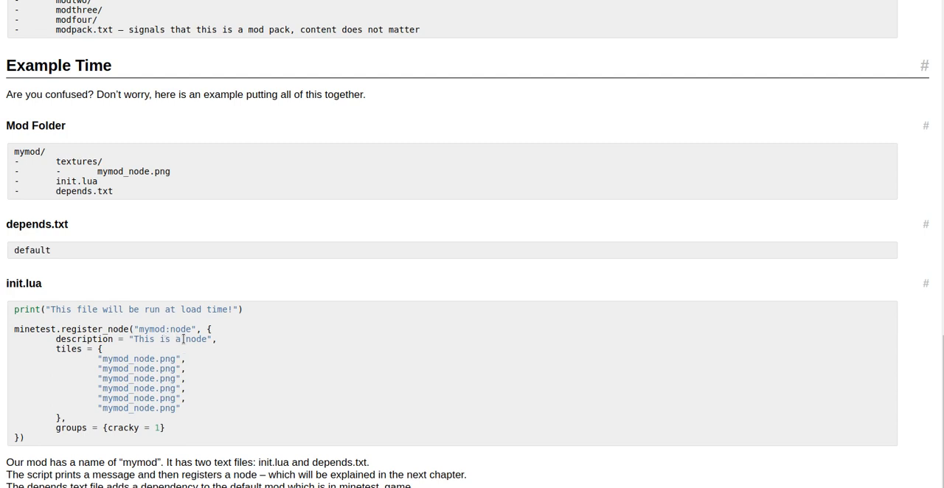
mouse_move(221, 356)
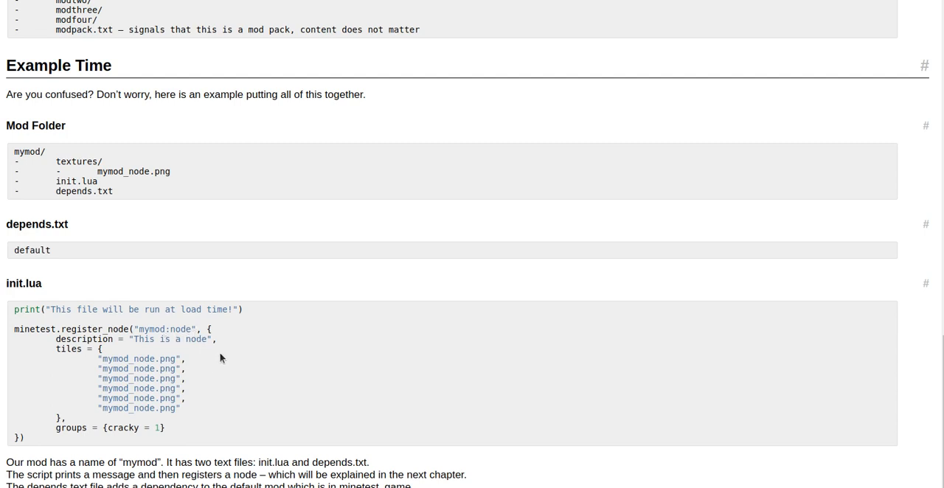
mouse_move(96, 375)
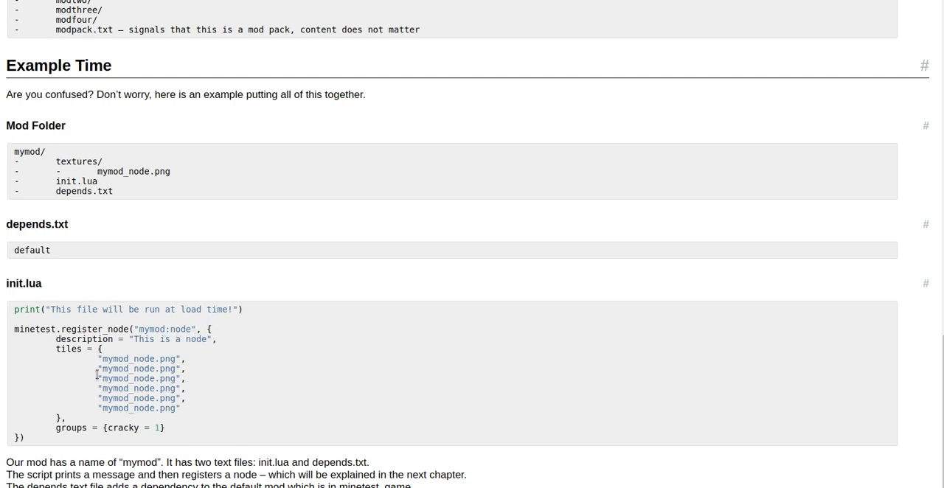
mouse_move(129, 348)
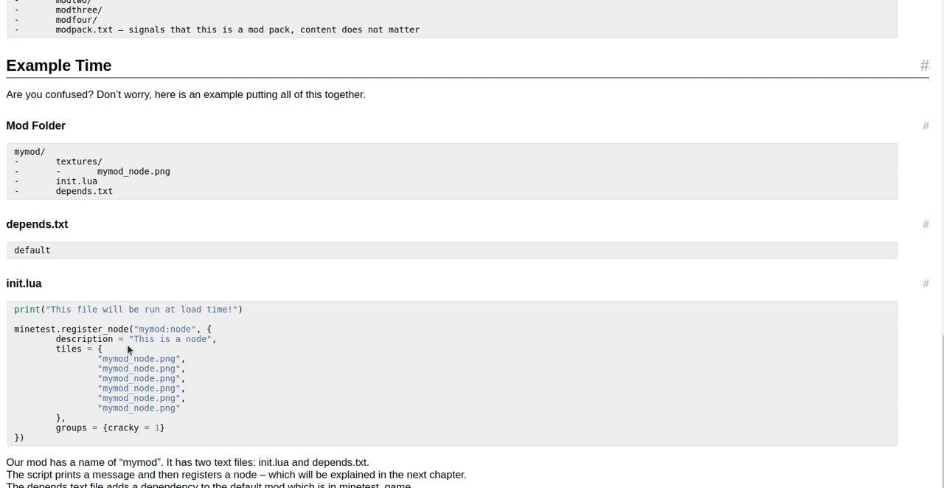
mouse_move(157, 351)
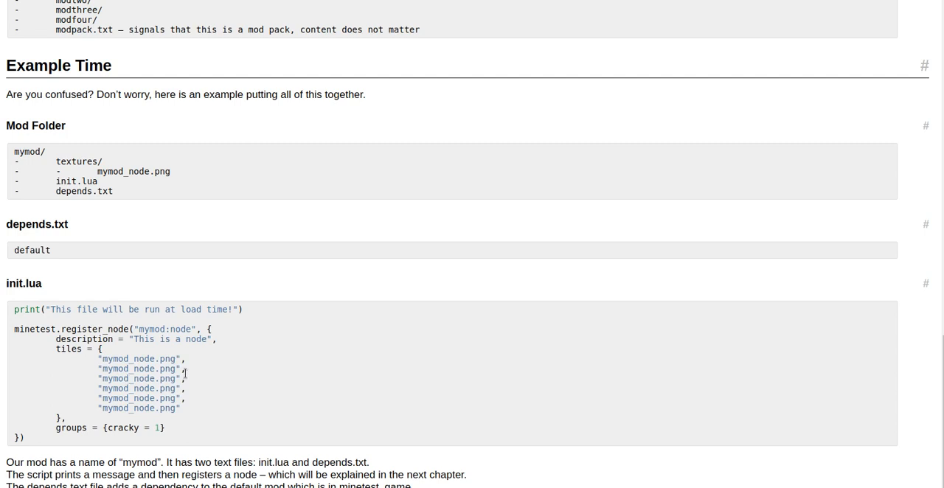
mouse_move(124, 401)
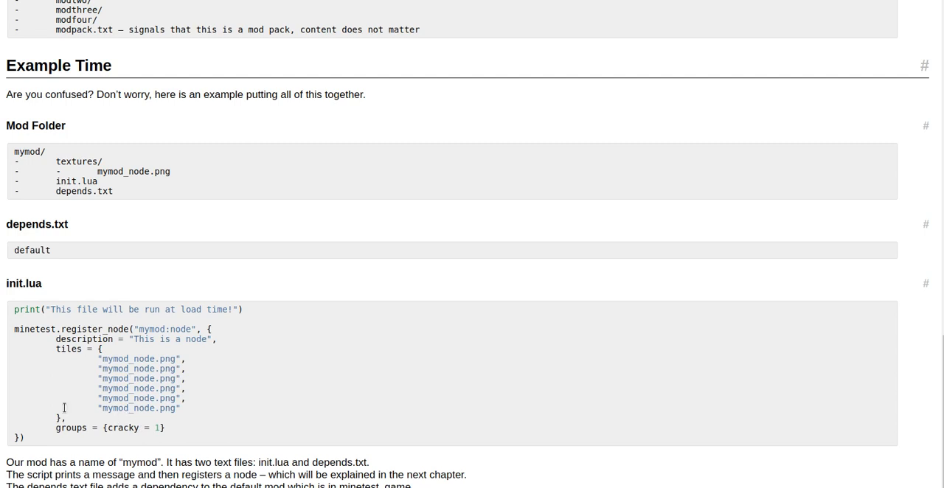
mouse_move(74, 436)
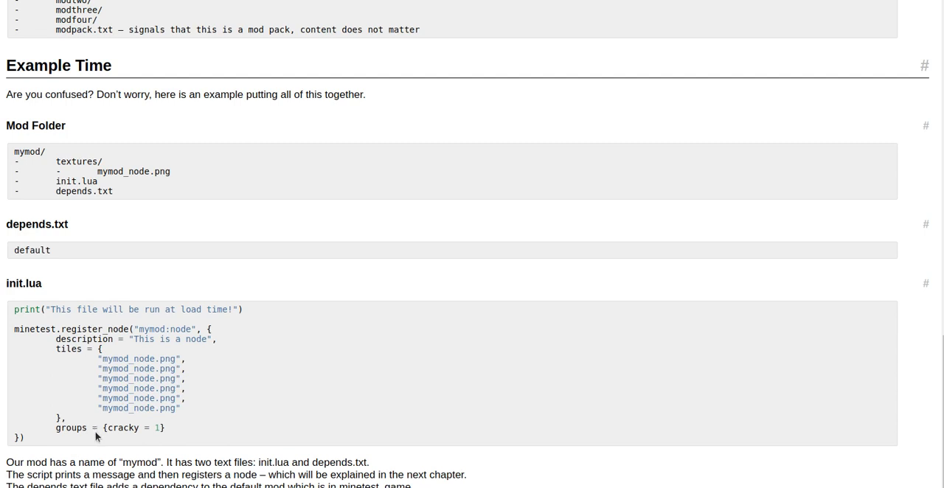
mouse_move(106, 423)
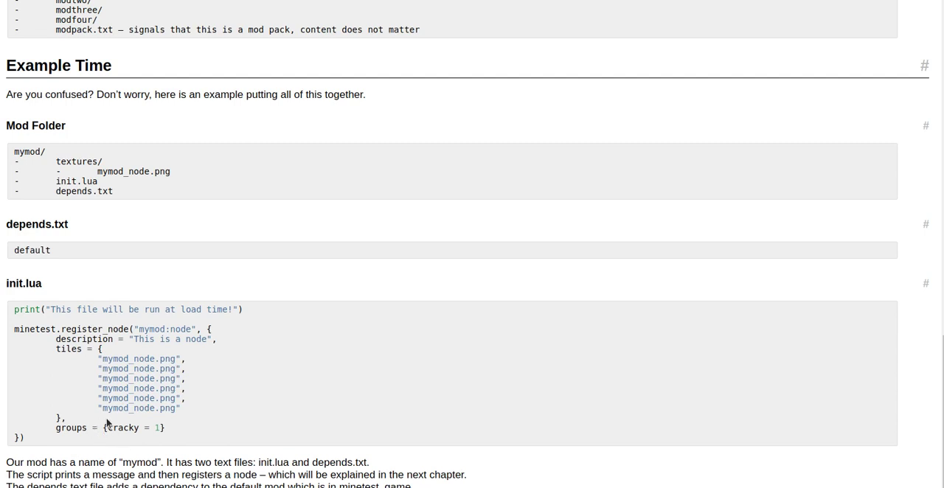
mouse_move(123, 439)
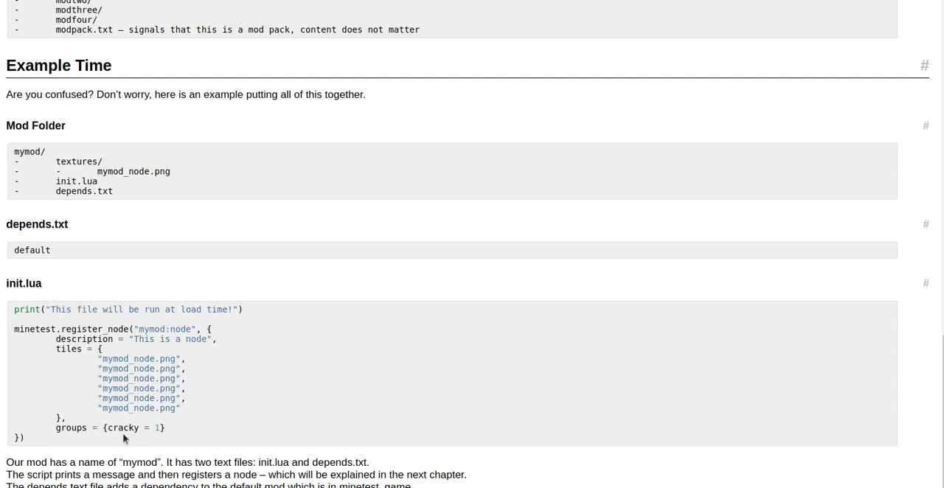
mouse_move(162, 432)
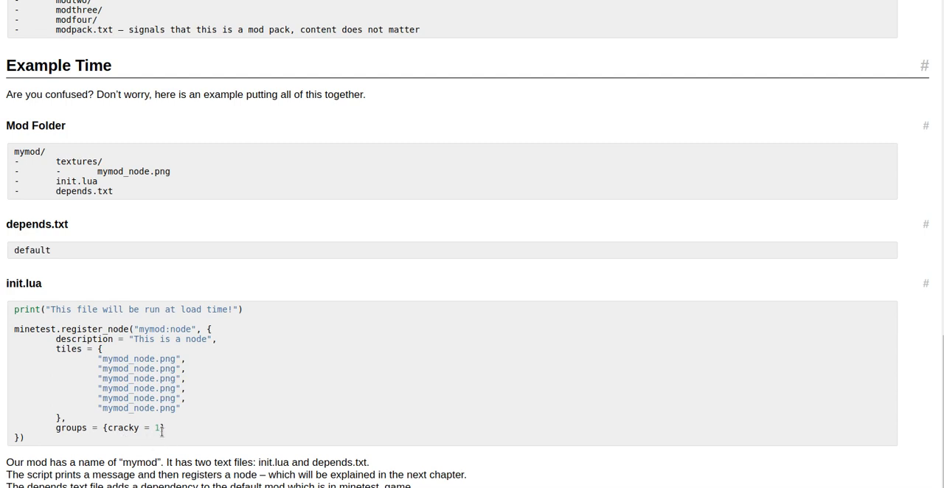
mouse_move(3, 427)
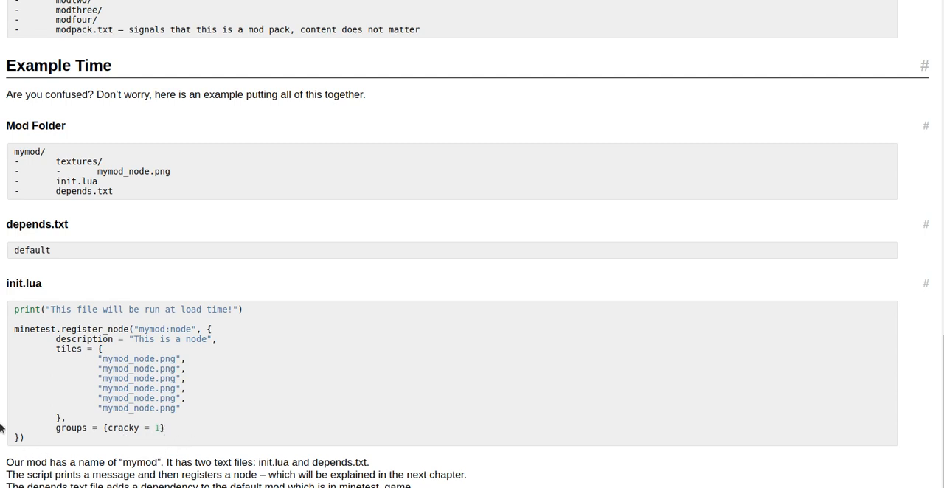
mouse_move(28, 449)
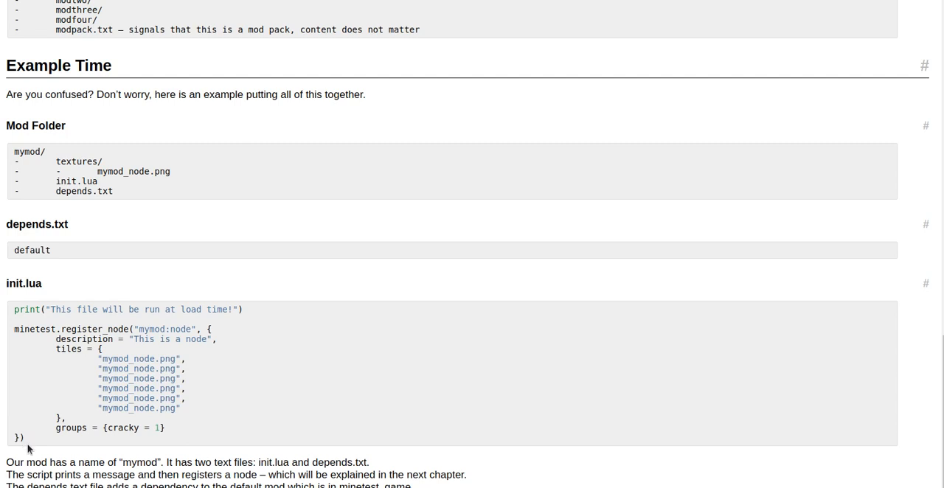
mouse_move(35, 451)
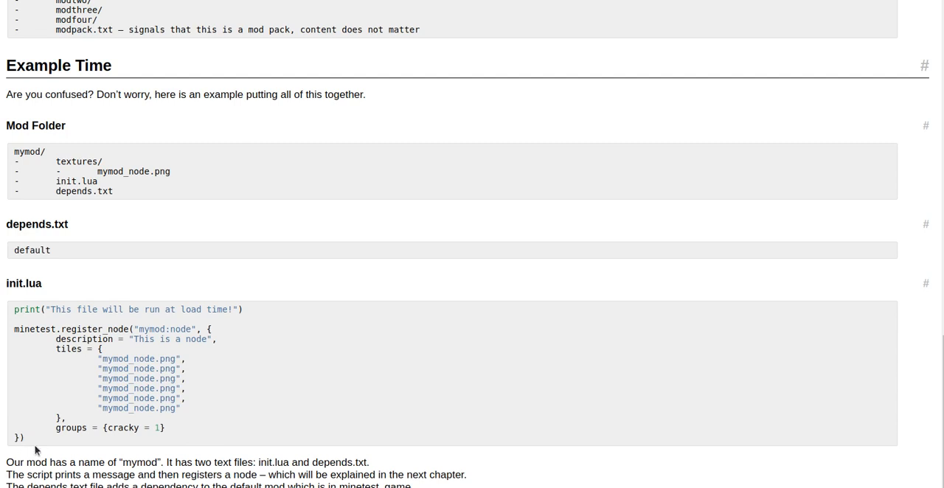
mouse_move(79, 389)
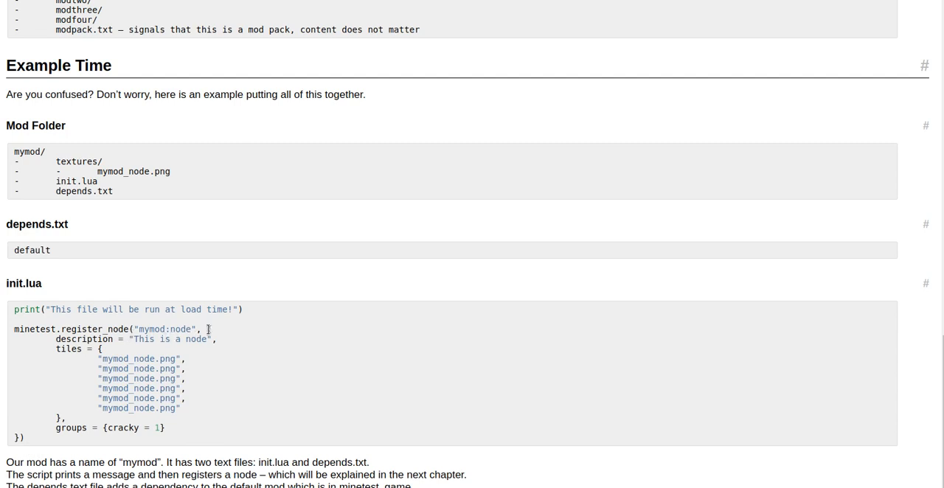
mouse_move(212, 334)
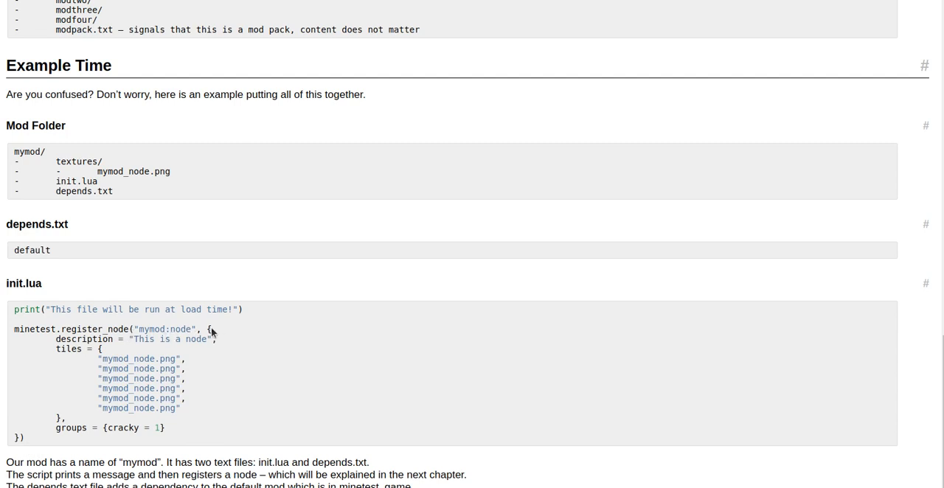
mouse_move(51, 446)
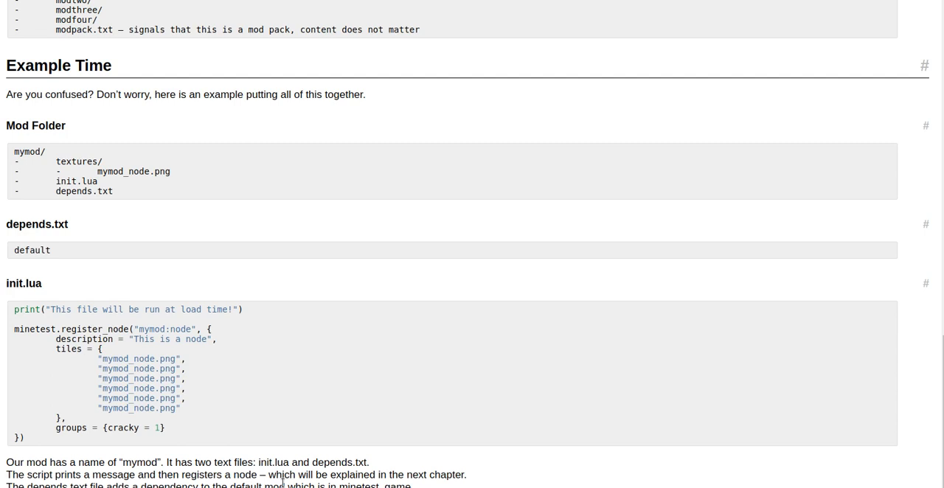
mouse_move(336, 480)
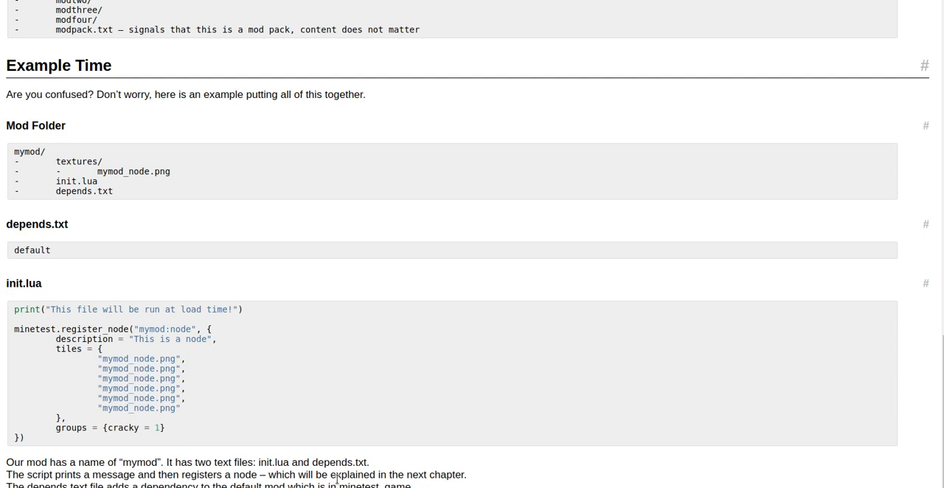